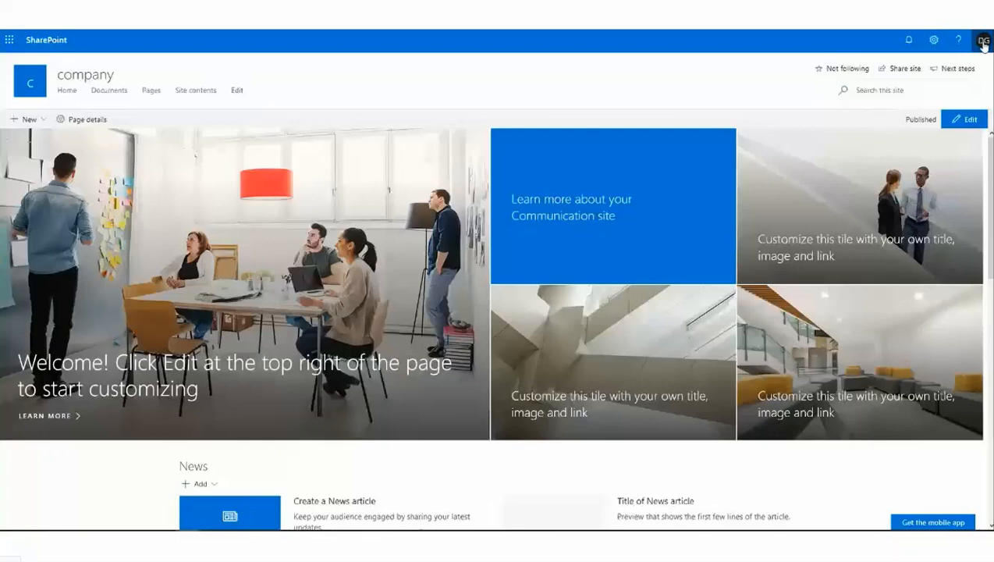
- Check the signed-in account, list Site contents, and open the HR library
click(982, 40)
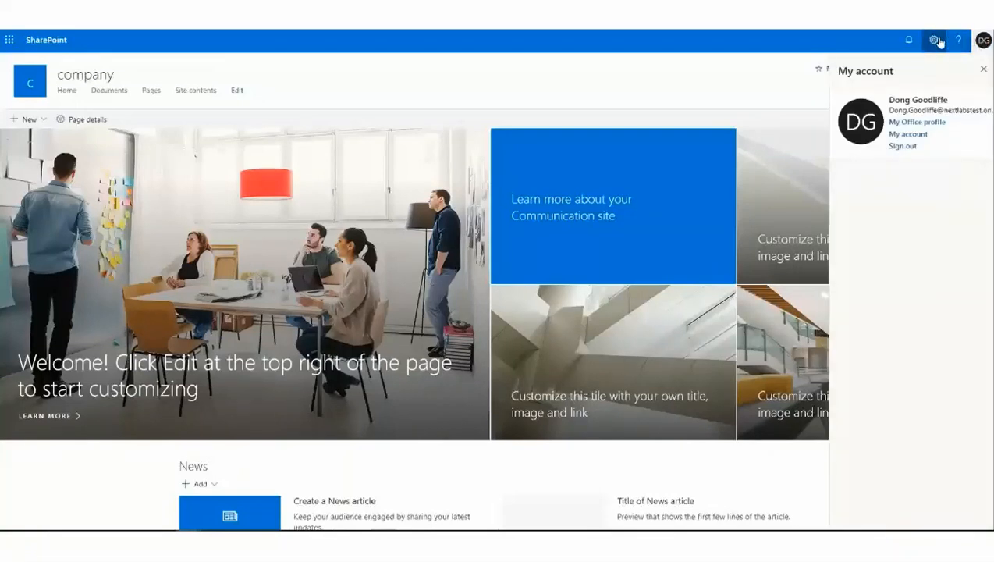
click(933, 40)
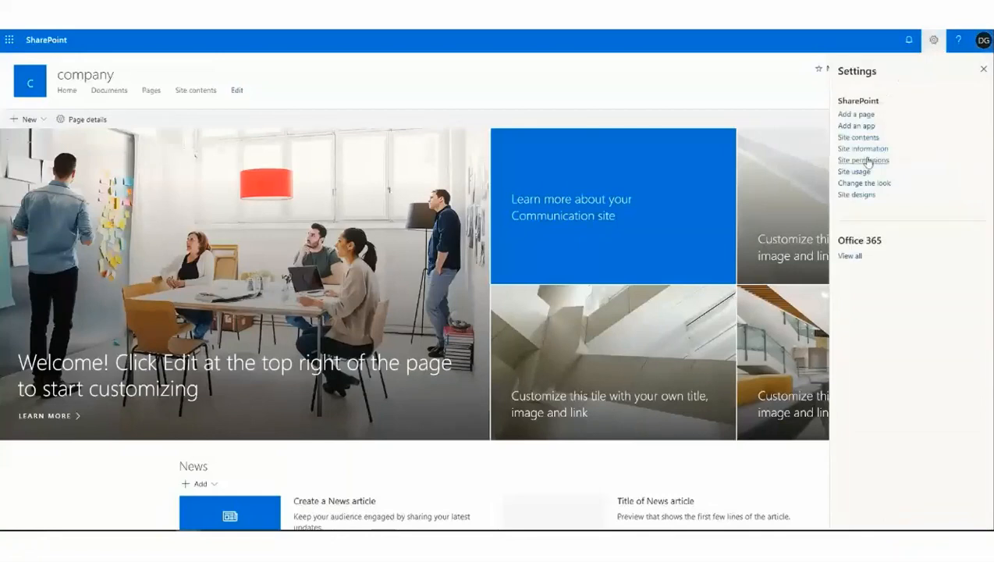
click(857, 137)
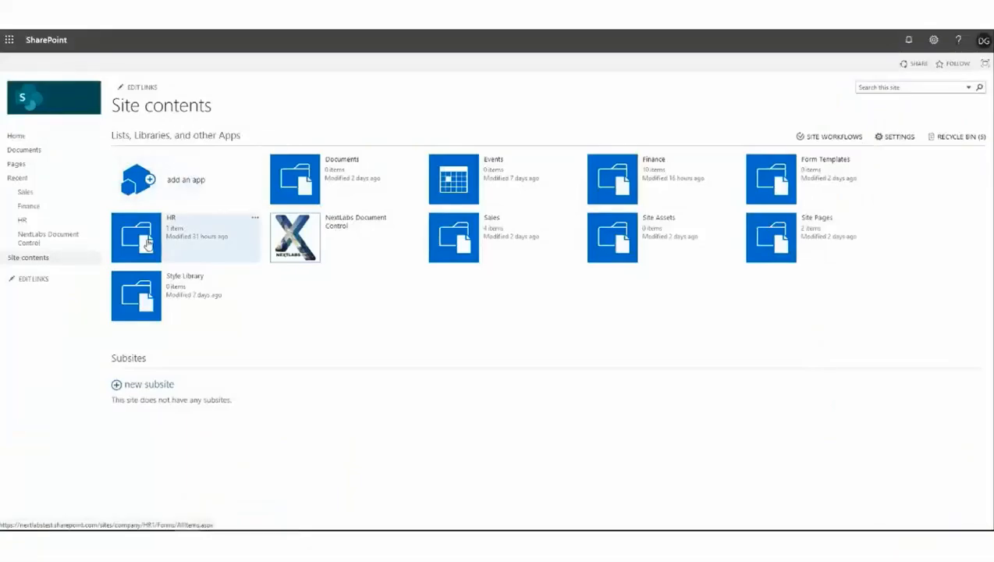
click(136, 237)
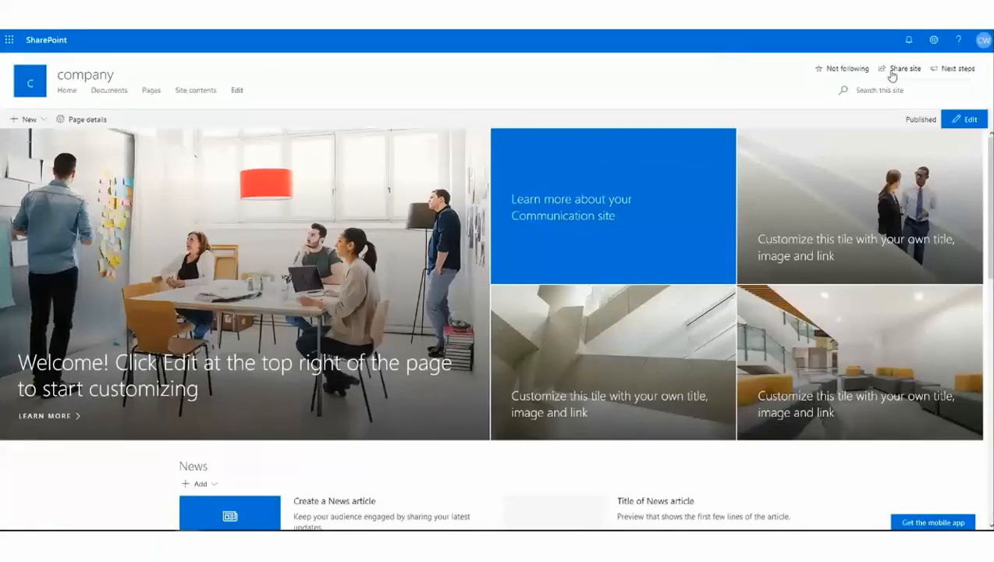
- Verify the second user's account and list the site's libraries via Site contents
click(982, 40)
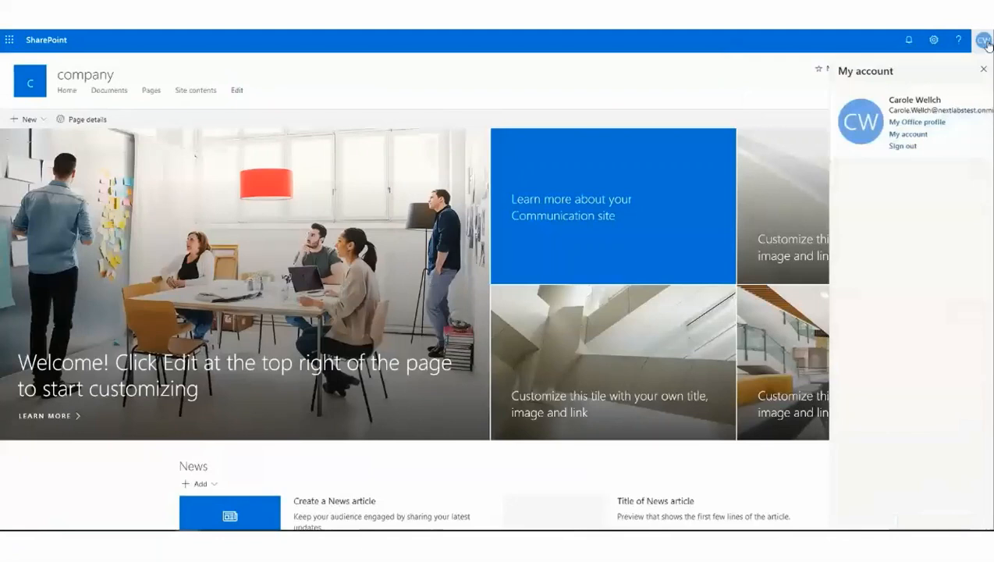
mouse_move(934, 40)
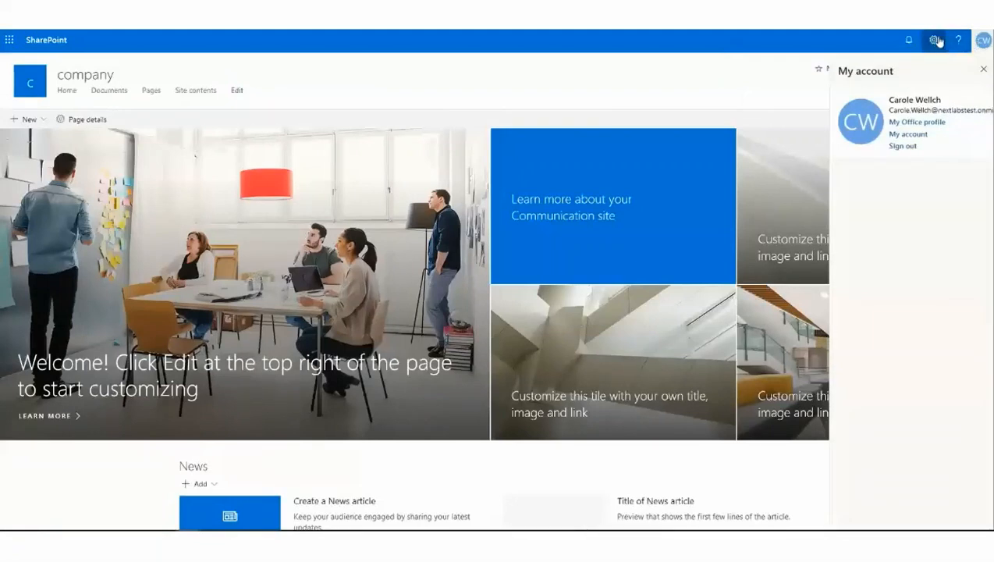
click(933, 40)
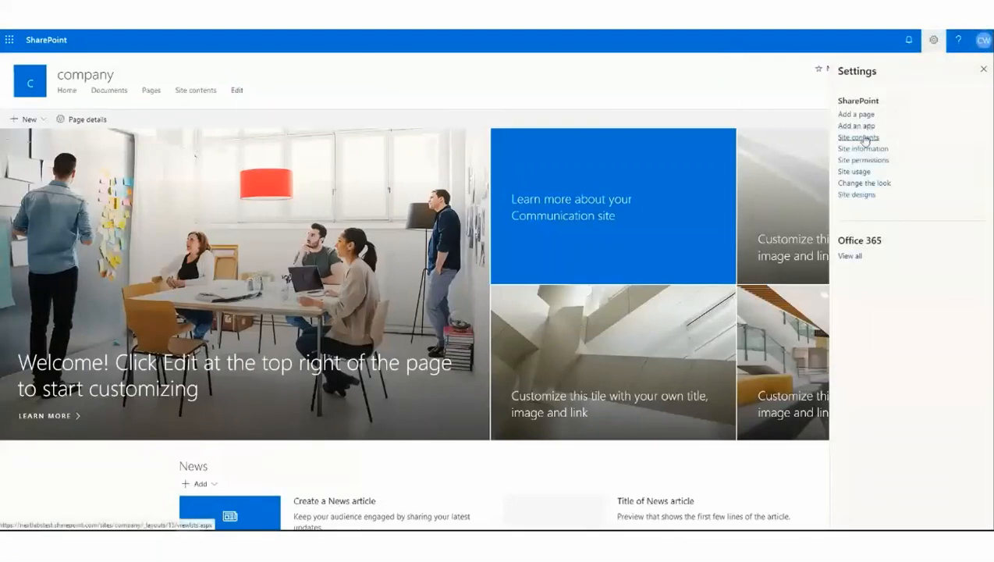
click(857, 138)
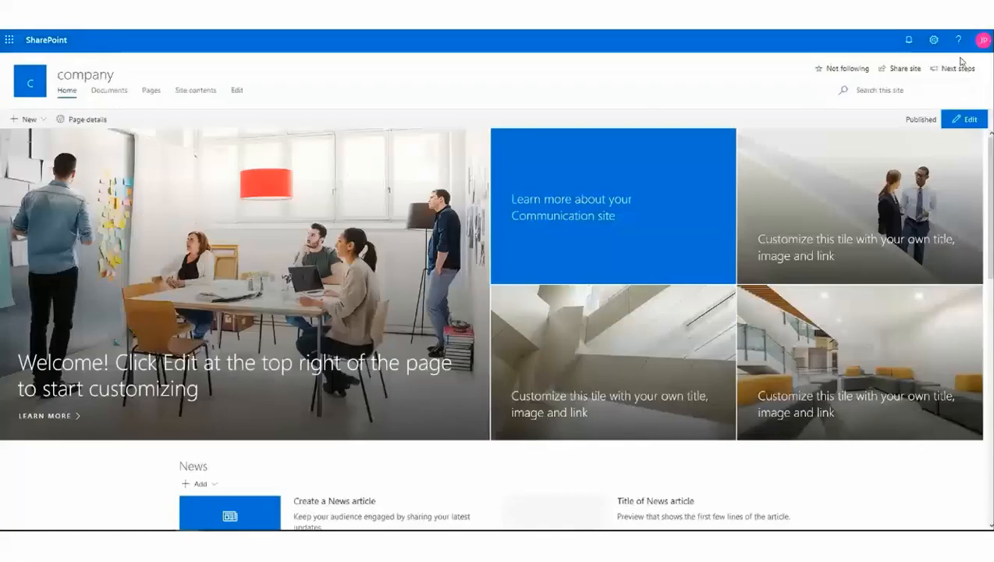
- Verify the third user's account and show the site's libraries under Site contents
click(982, 40)
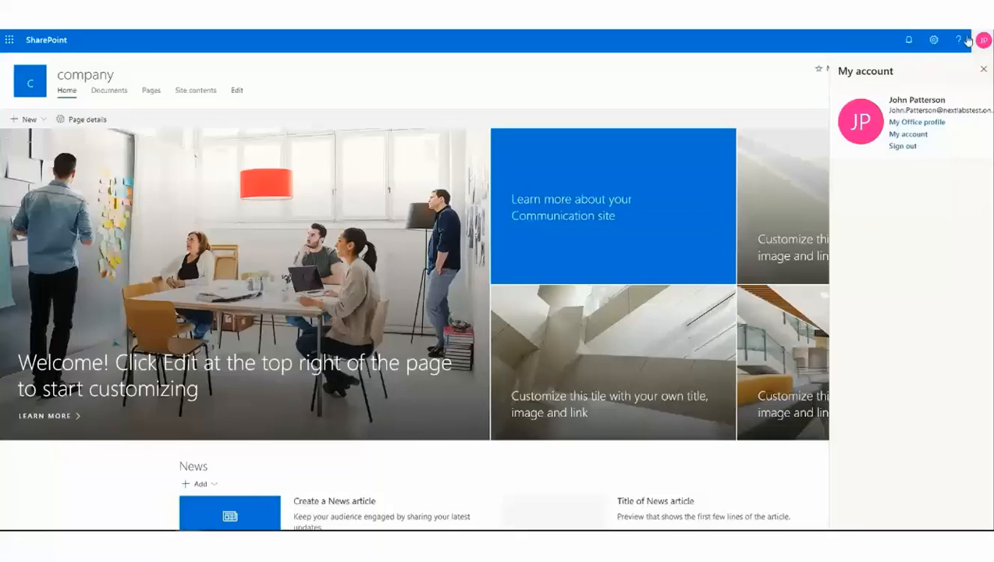
click(933, 40)
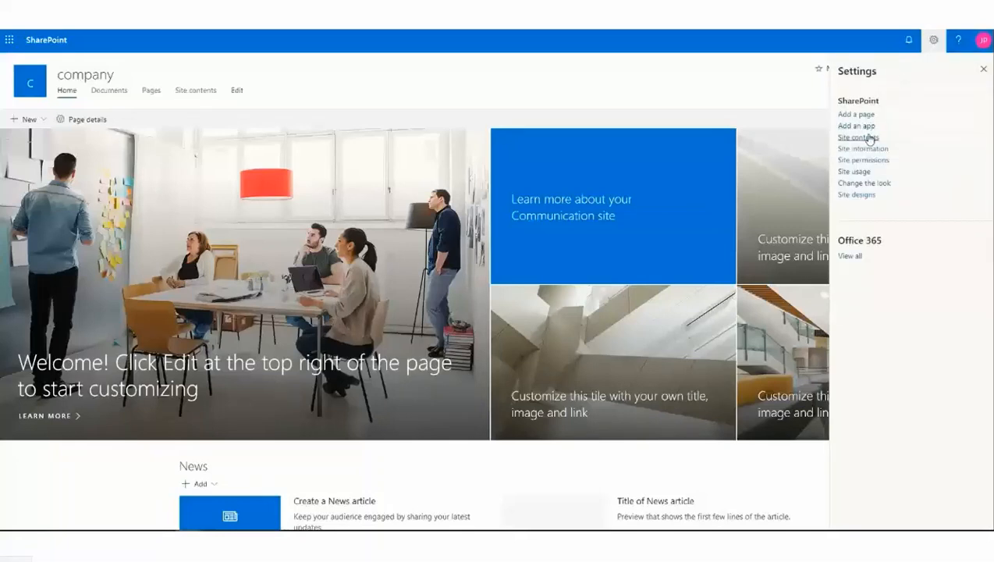
click(858, 137)
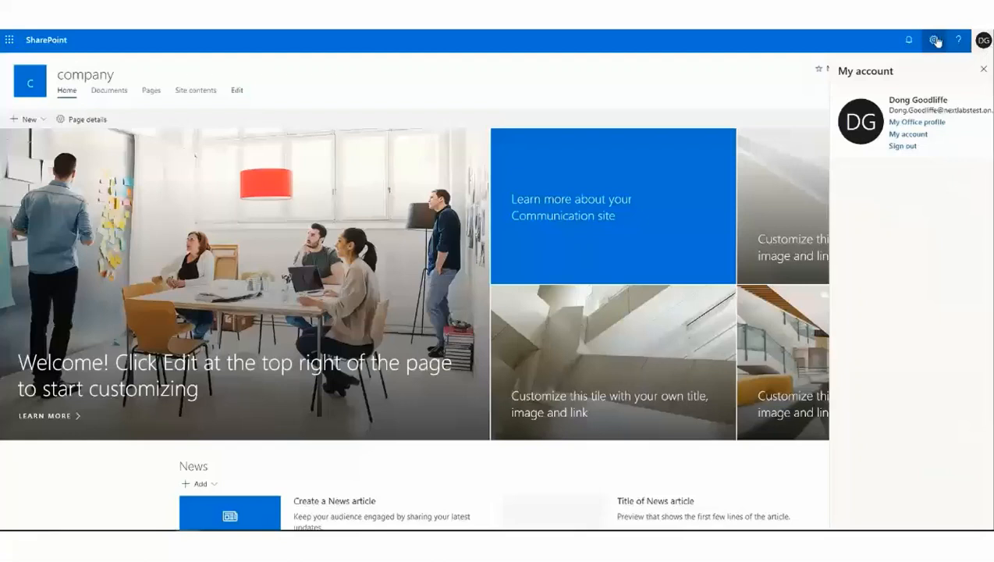
- Open the Sales library from Site contents and sort its files by ExportControl
click(933, 40)
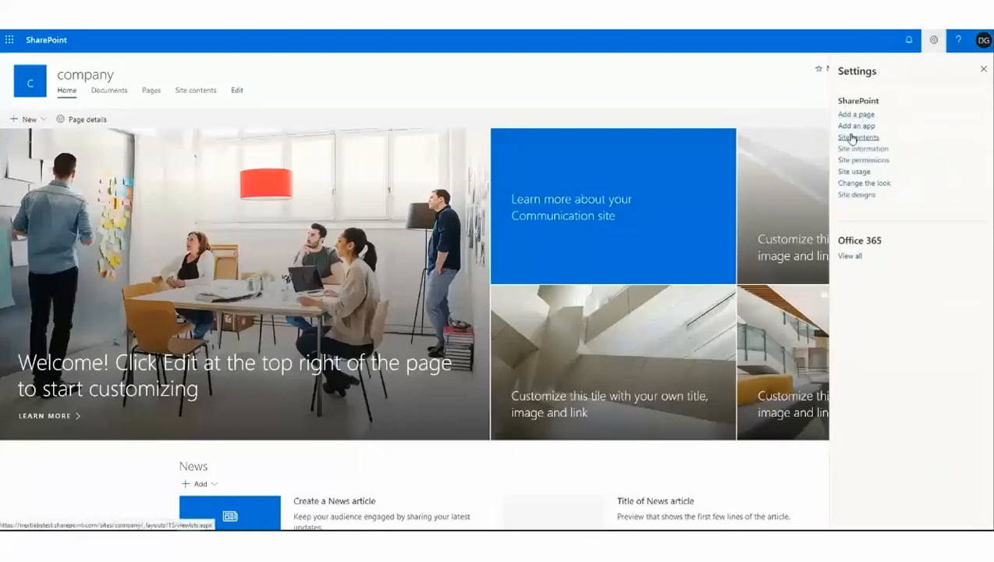
click(858, 136)
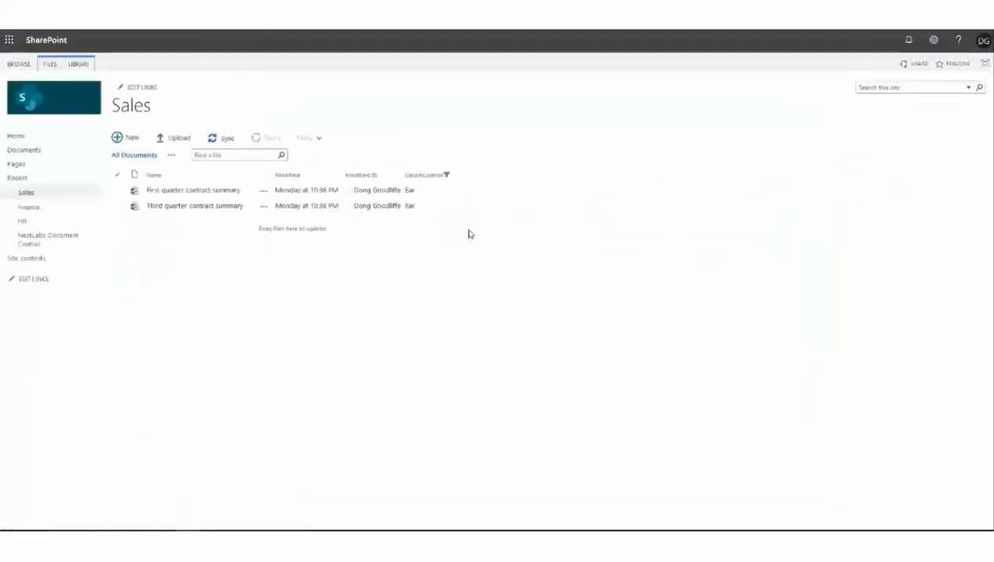
mouse_move(425, 174)
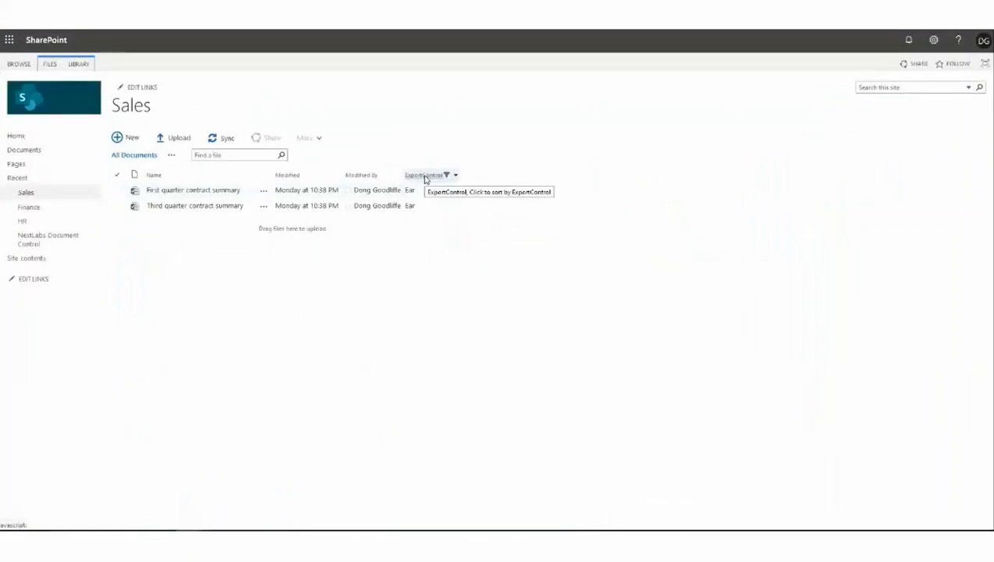
click(983, 40)
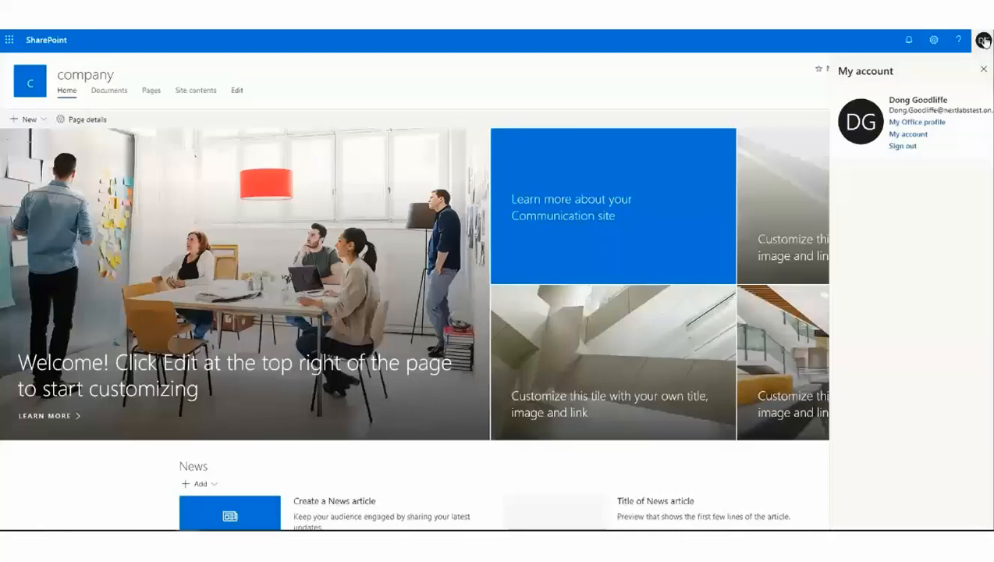
mouse_move(477, 487)
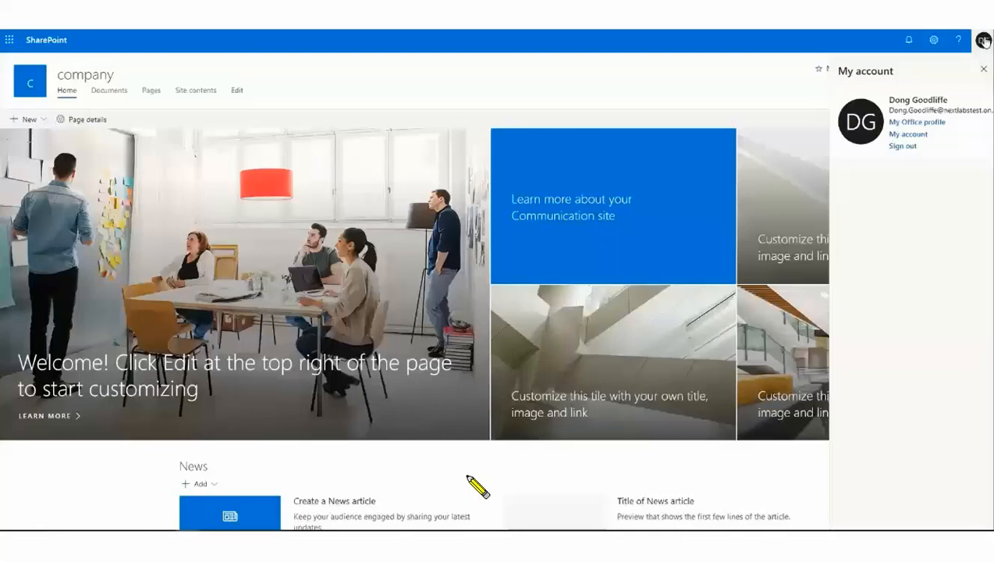
- Upload budget - 2020.docx into the Finance library, bringing it to 11 items
click(933, 40)
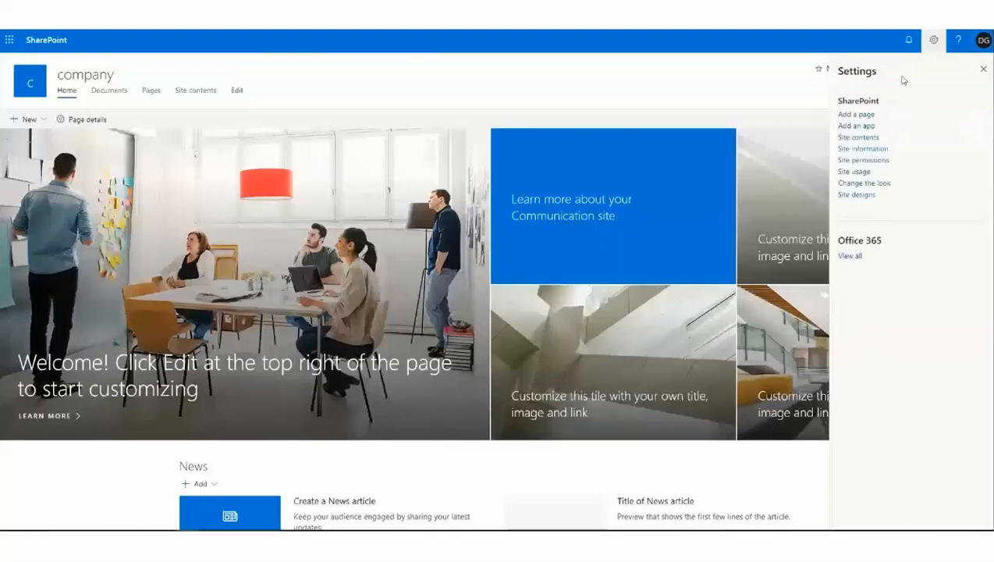
click(858, 136)
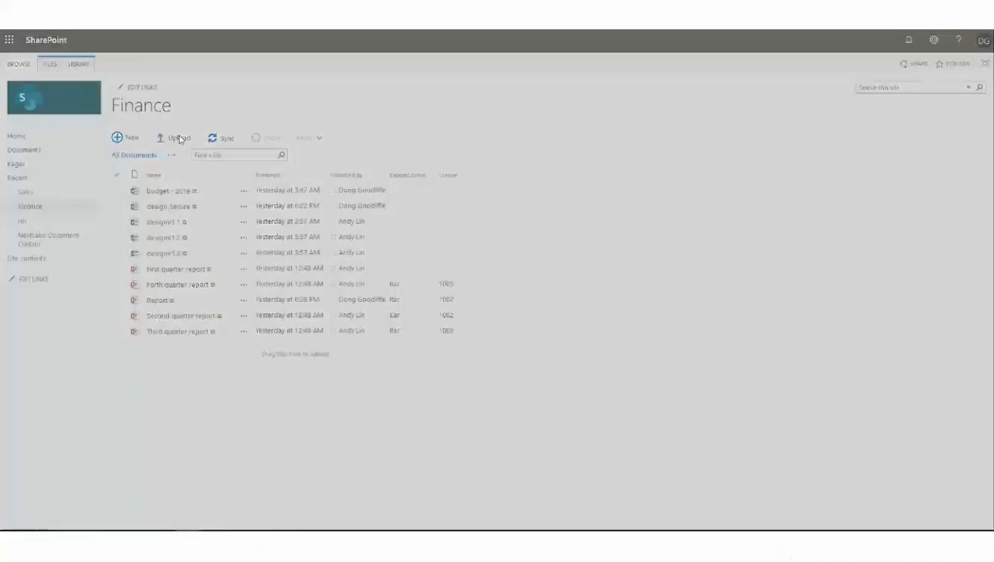
click(179, 137)
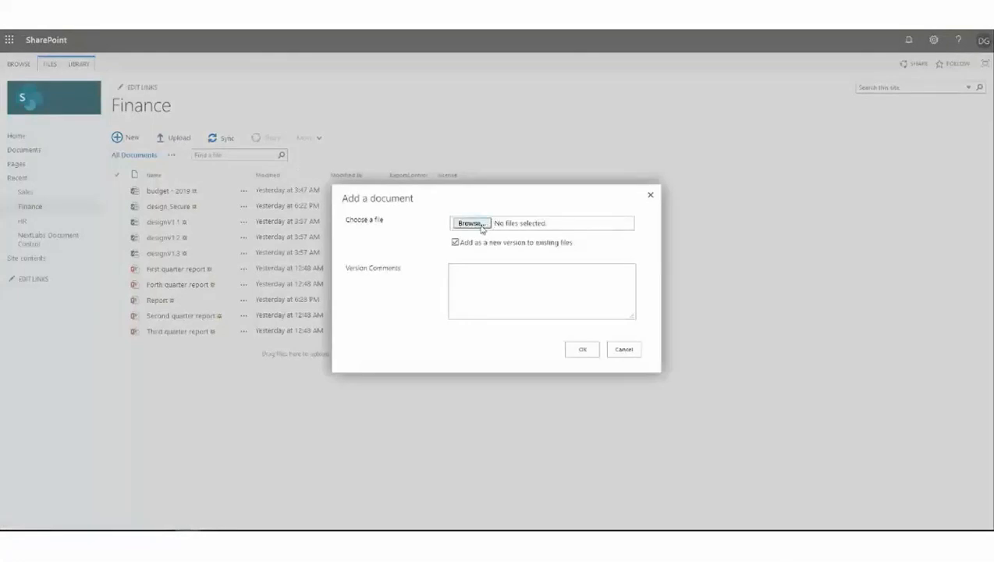
click(469, 223)
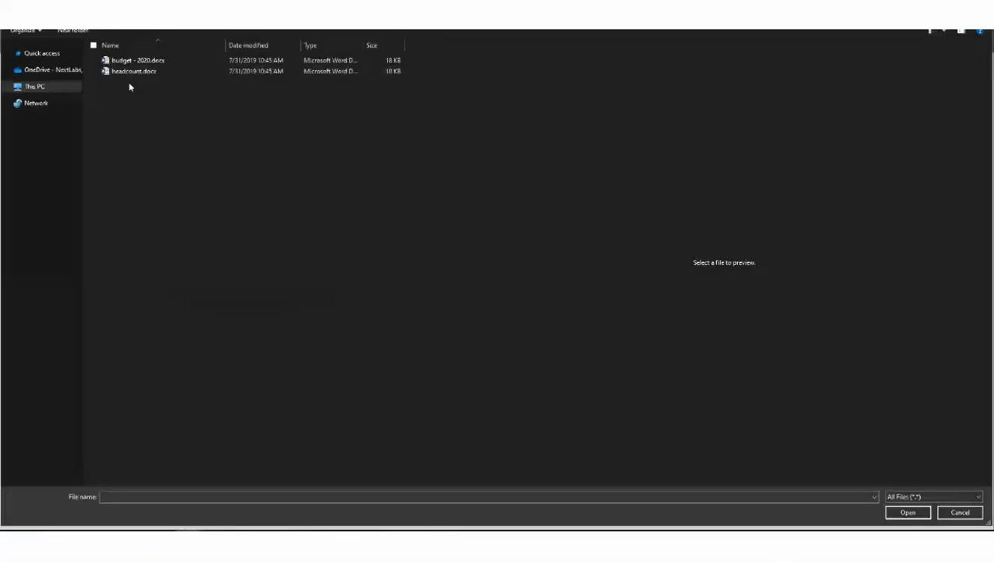
click(138, 61)
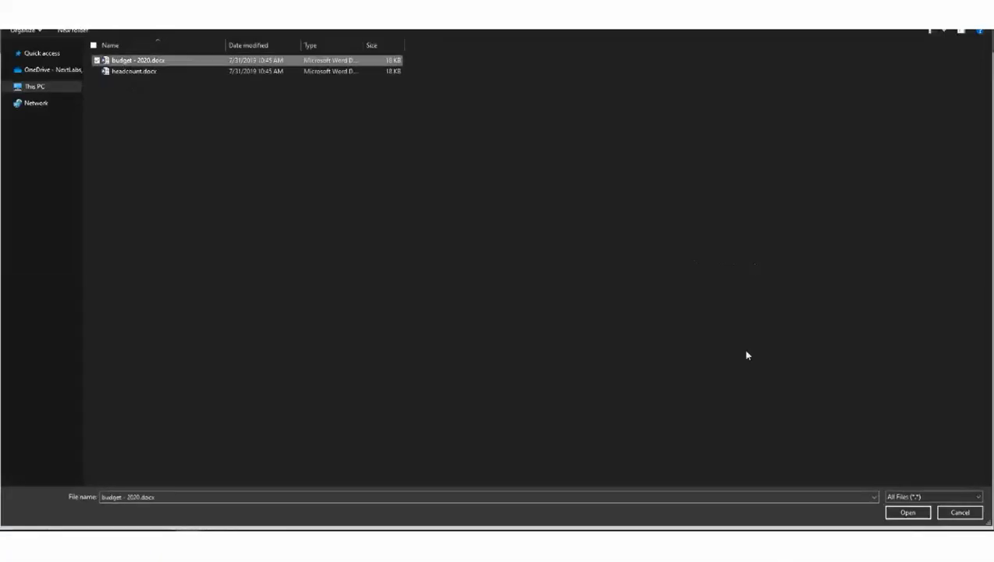
click(907, 512)
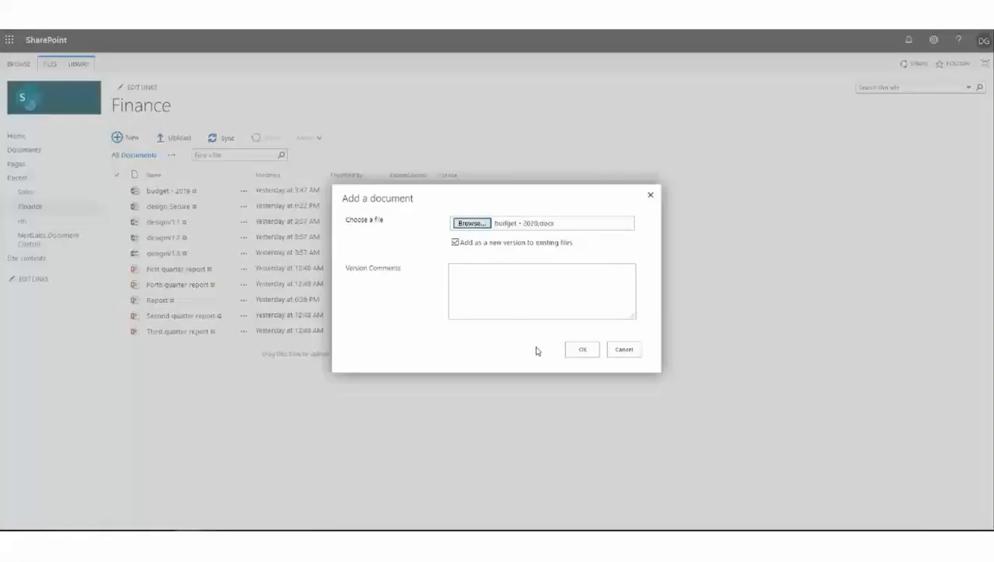
click(582, 349)
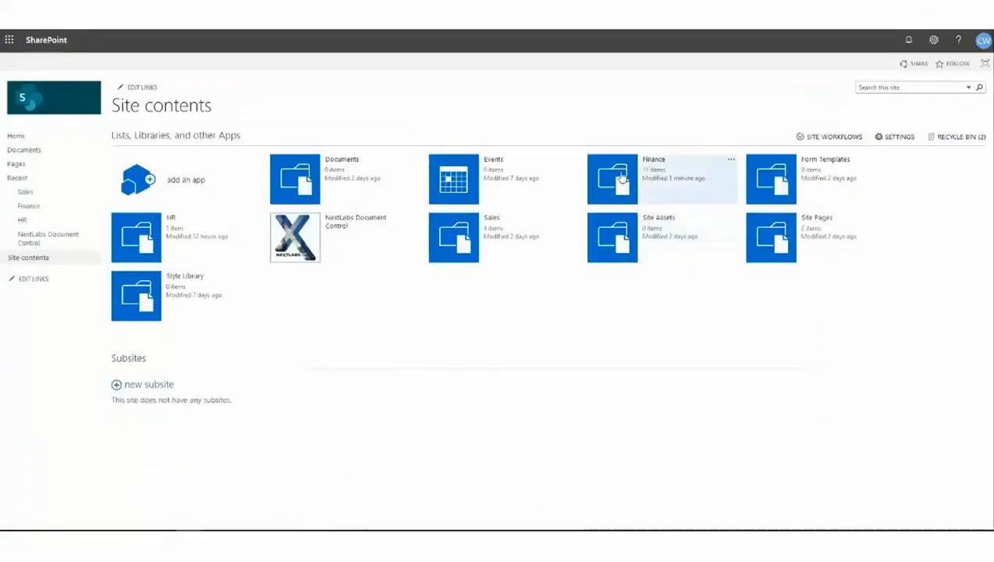
- Open the Finance library and upload headcount.docx from the computer
click(612, 178)
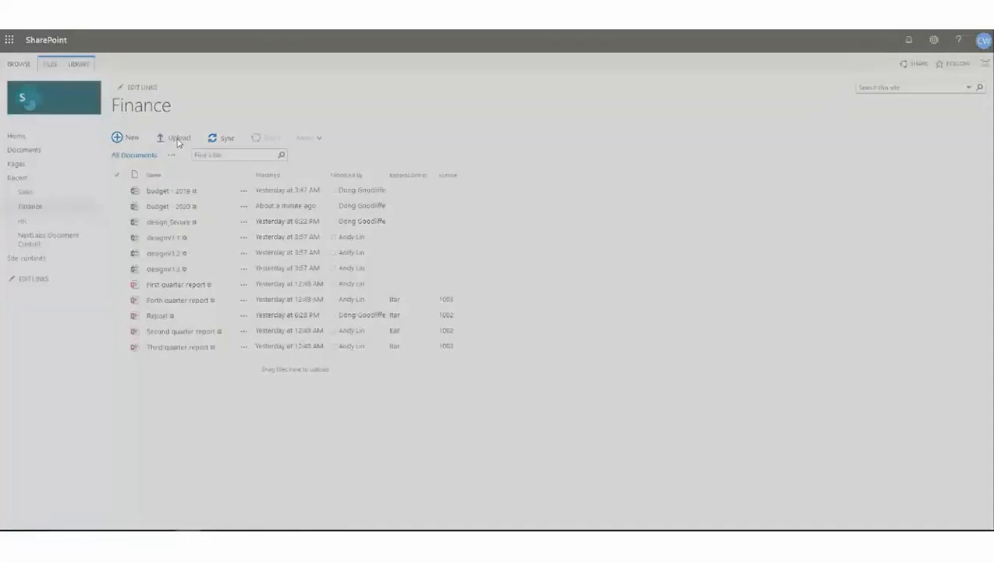
click(179, 138)
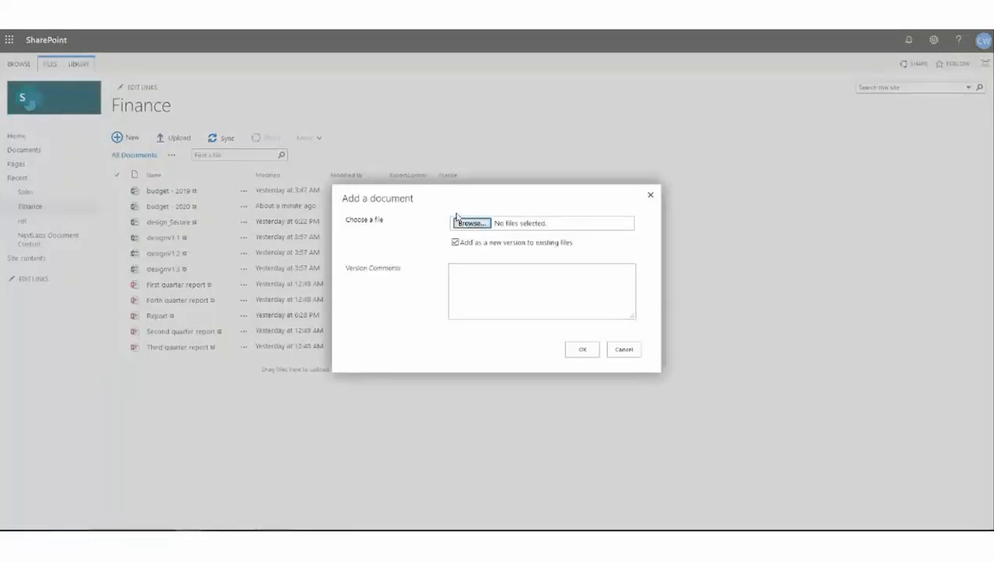
click(470, 223)
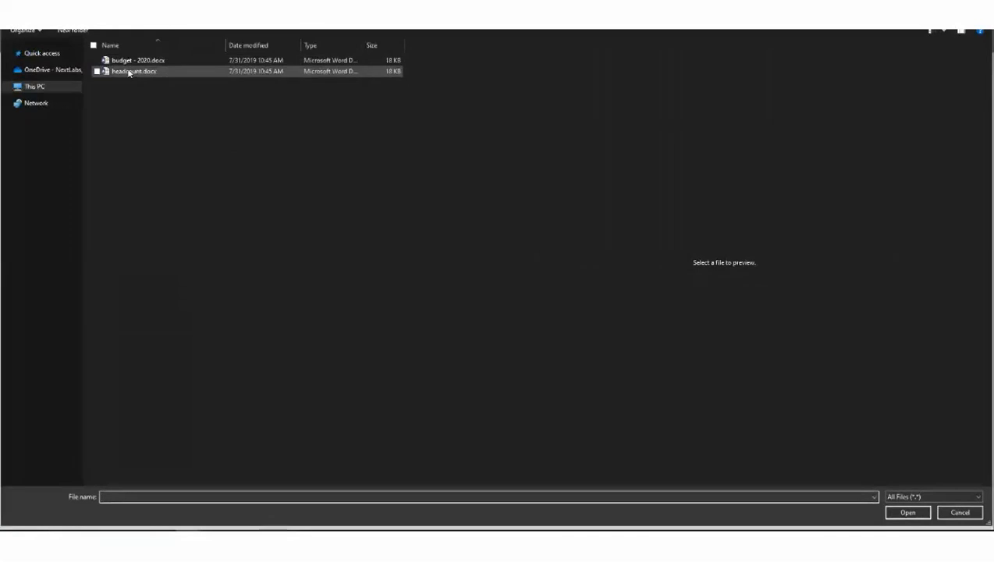
click(133, 71)
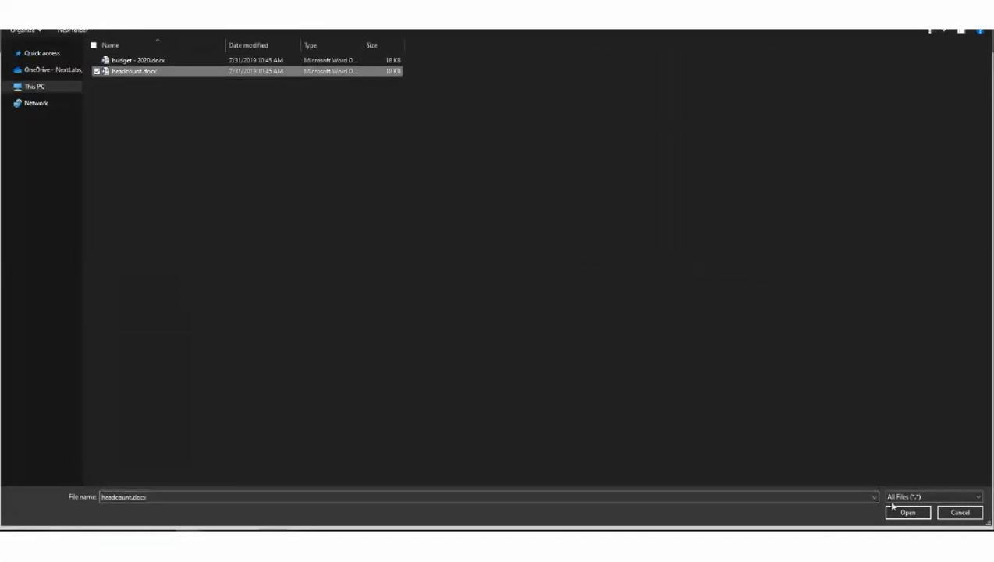
click(906, 512)
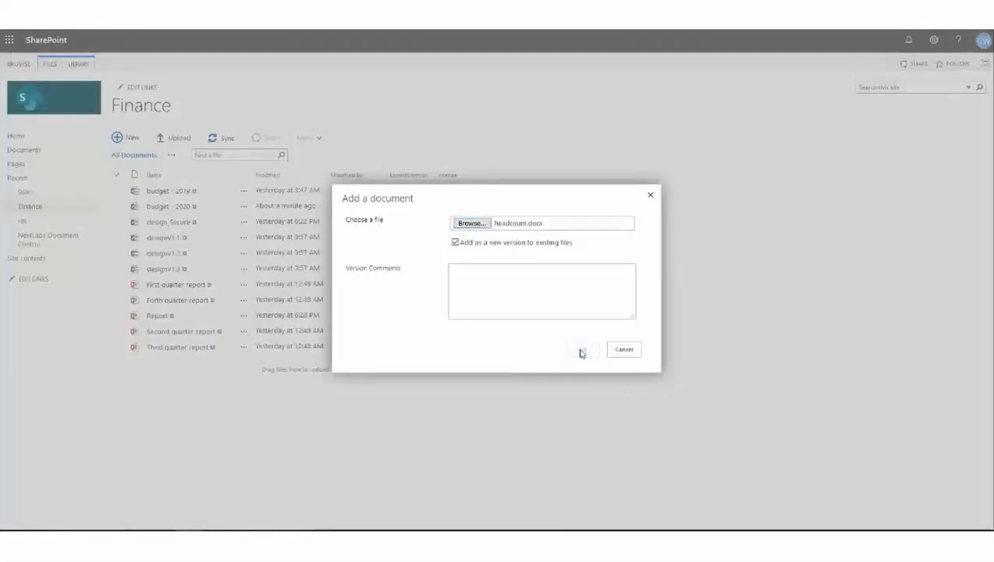
click(581, 348)
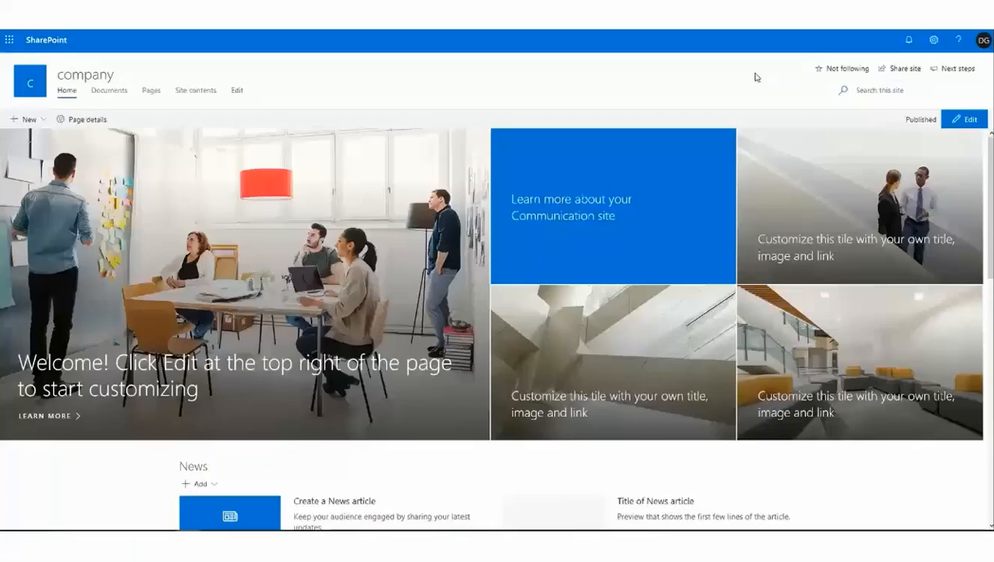
- Verify the signed-in account, then open Report from the Finance library via Site contents
click(983, 40)
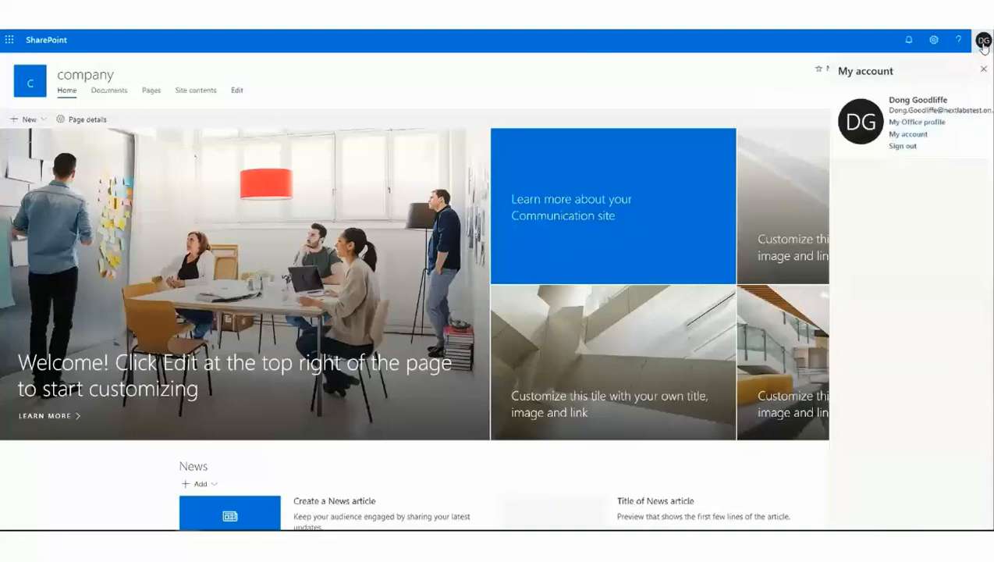
mouse_move(386, 500)
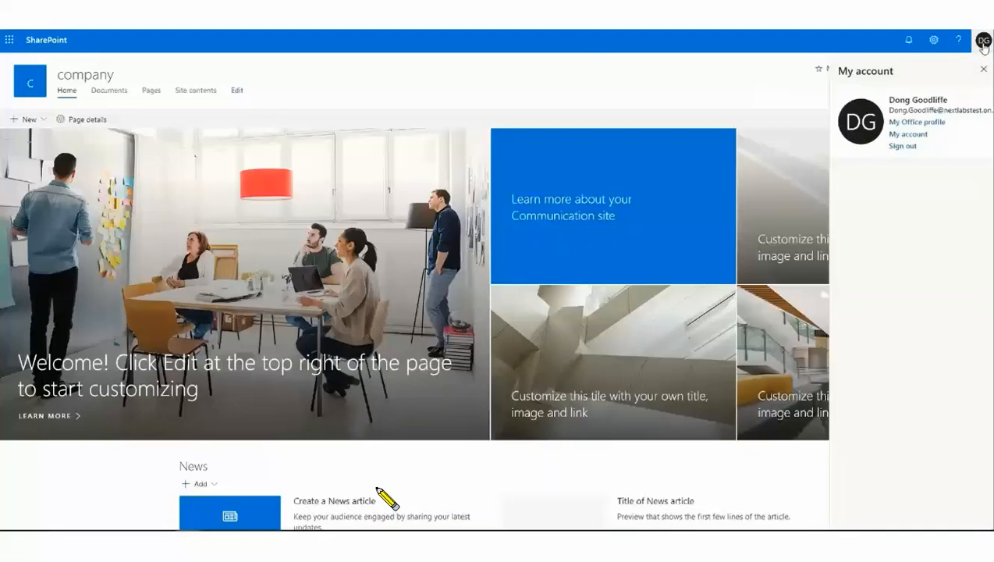
click(933, 40)
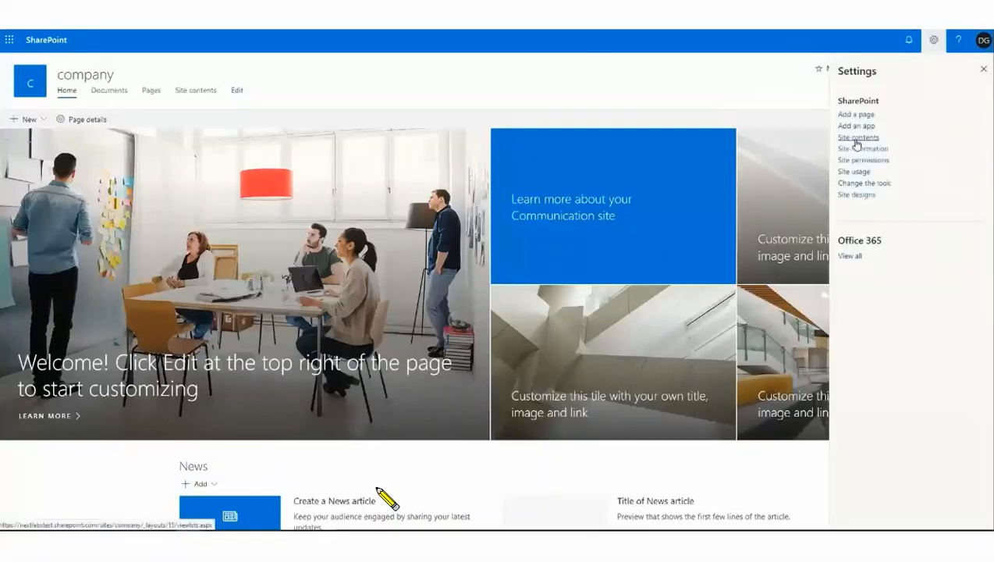
click(858, 136)
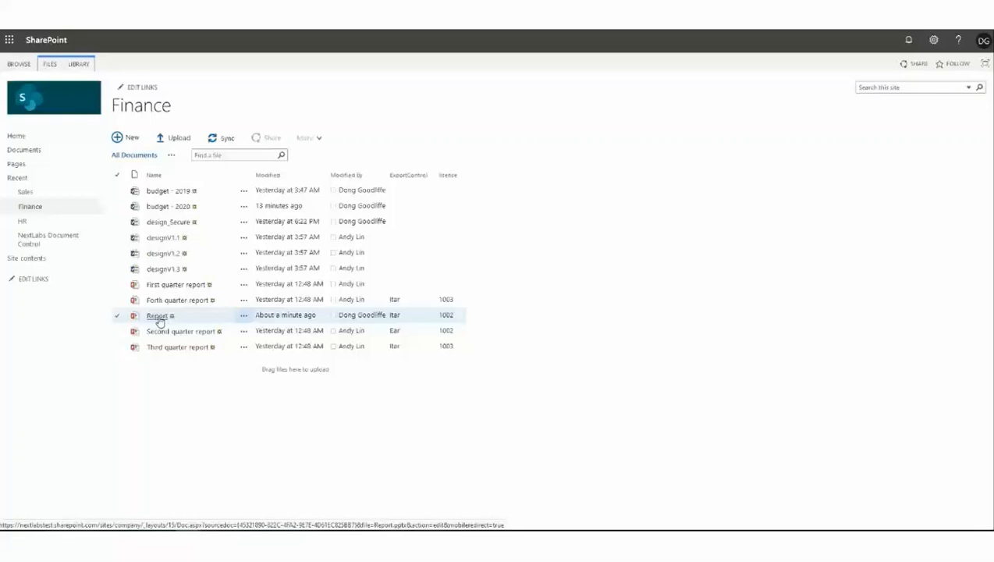
click(156, 315)
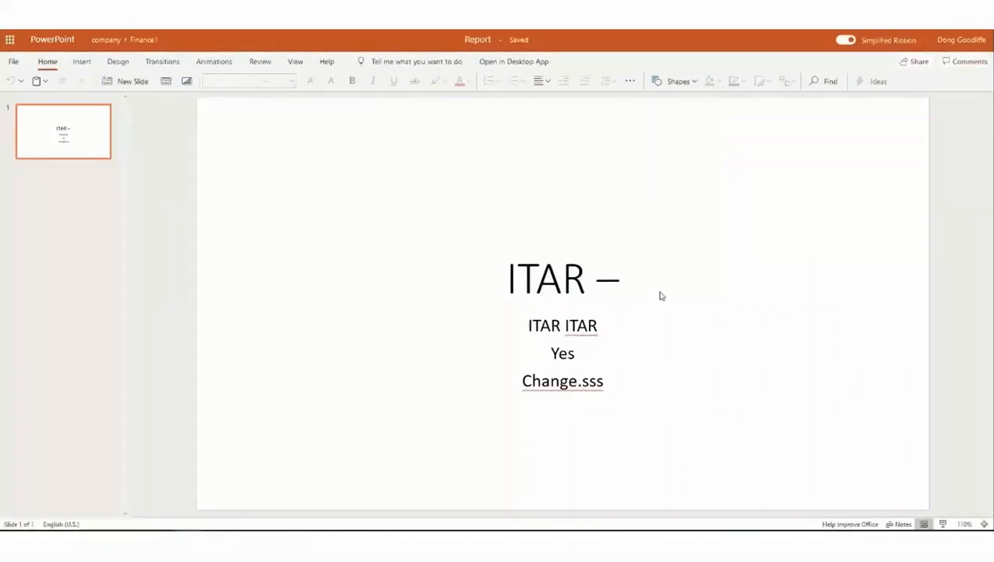
- Add 'by Dong' after 'ITAR –' in the slide title and return to Finance
click(585, 277)
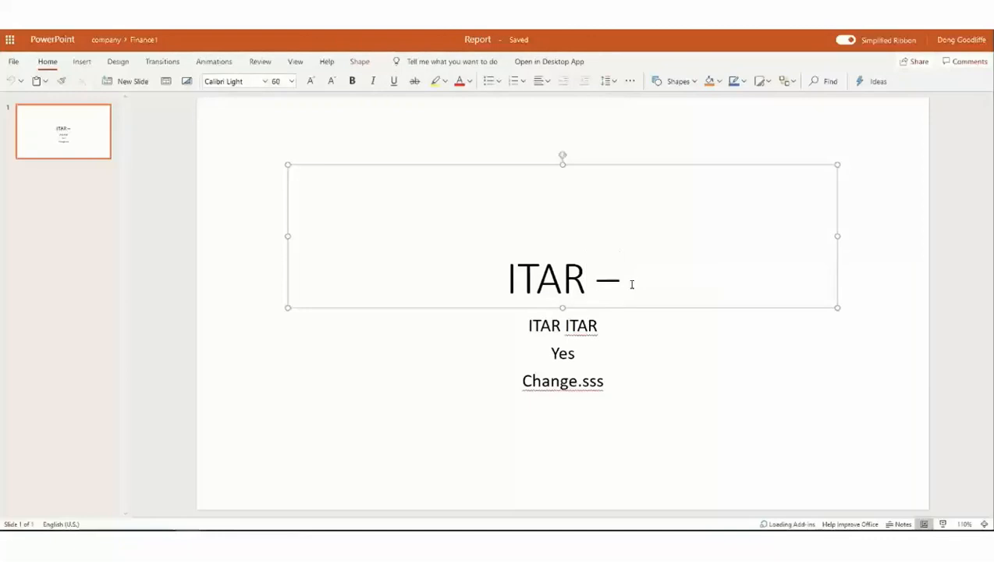
text(by Dong)
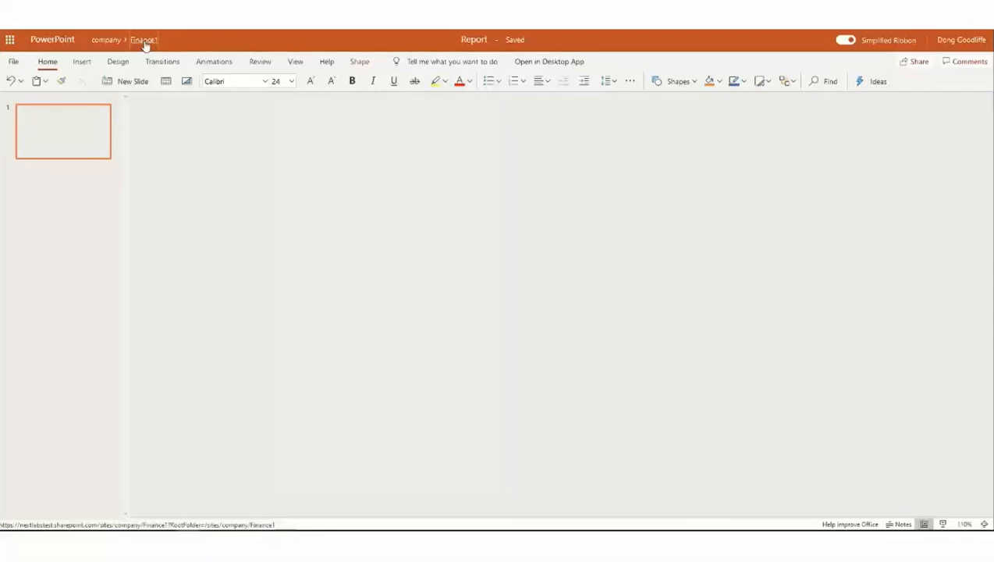
click(143, 40)
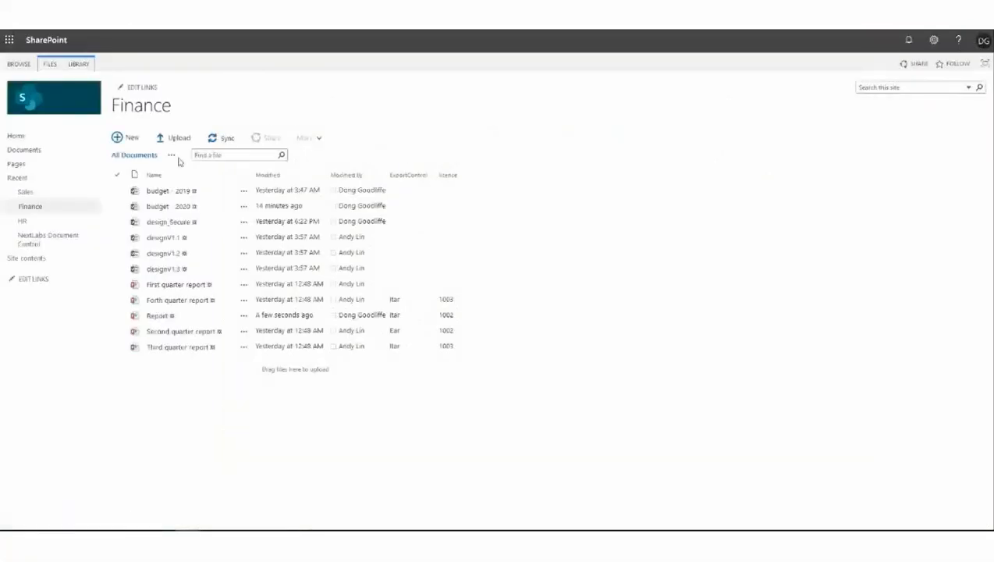
- Reopen Report, verify the new account, and open the Finance library from Site contents
click(157, 315)
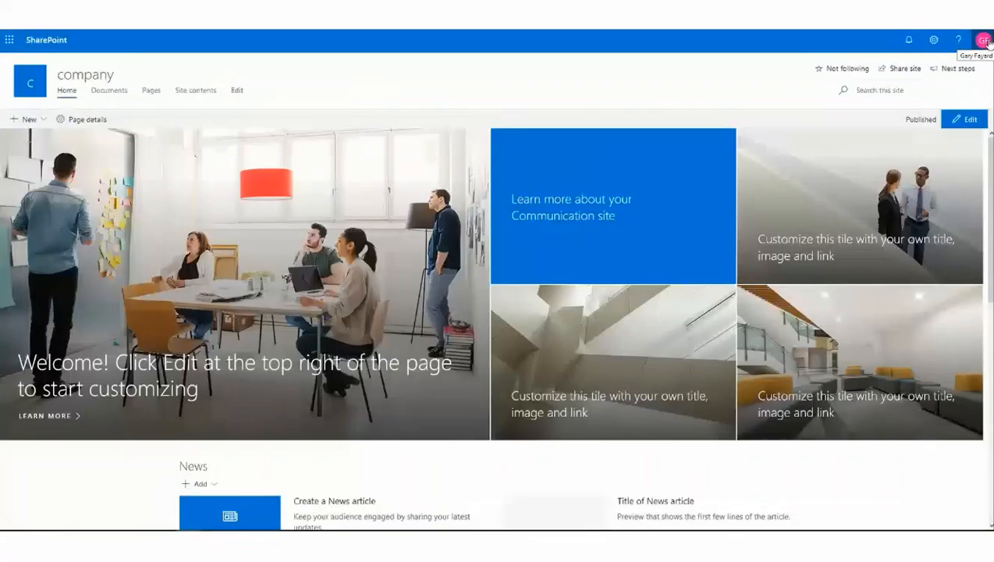
click(984, 39)
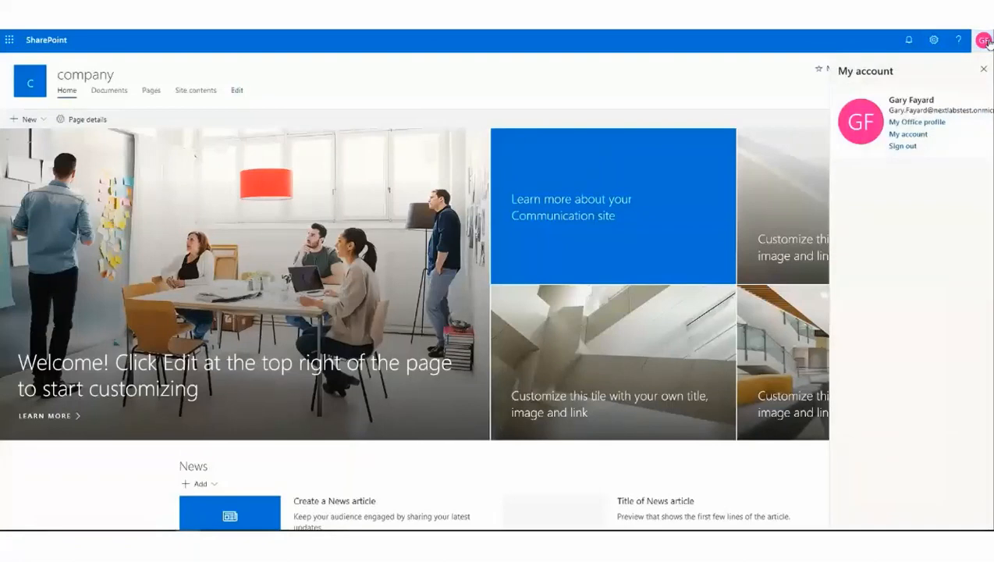
click(933, 40)
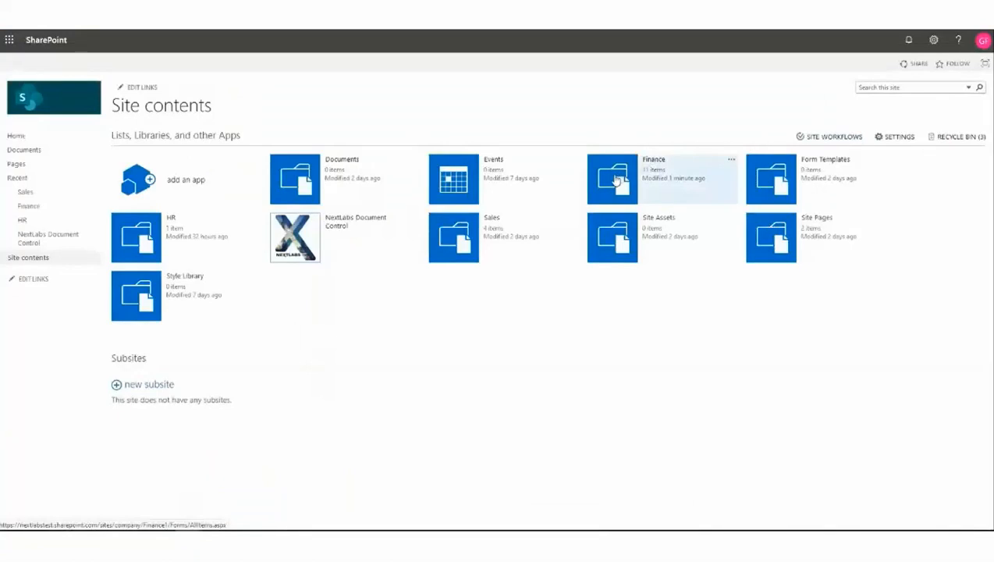
click(612, 179)
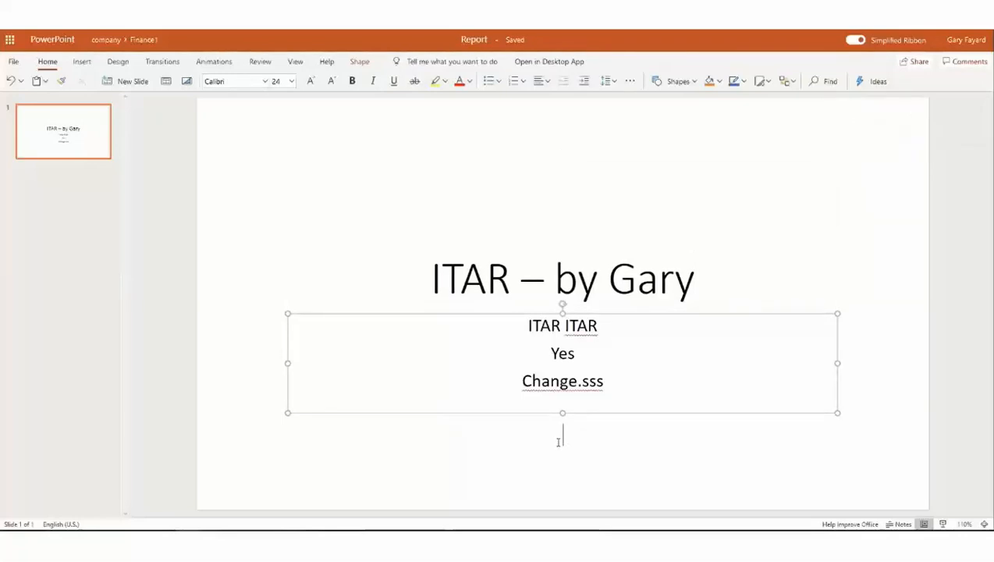
mouse_move(148, 45)
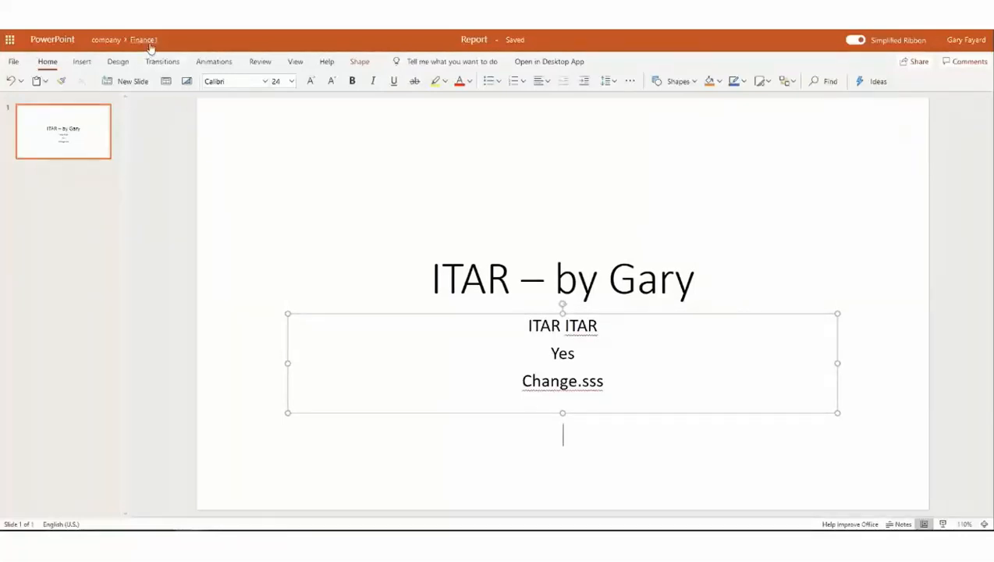
- Leave the Report presentation through the Finance1 breadcrumb
click(144, 40)
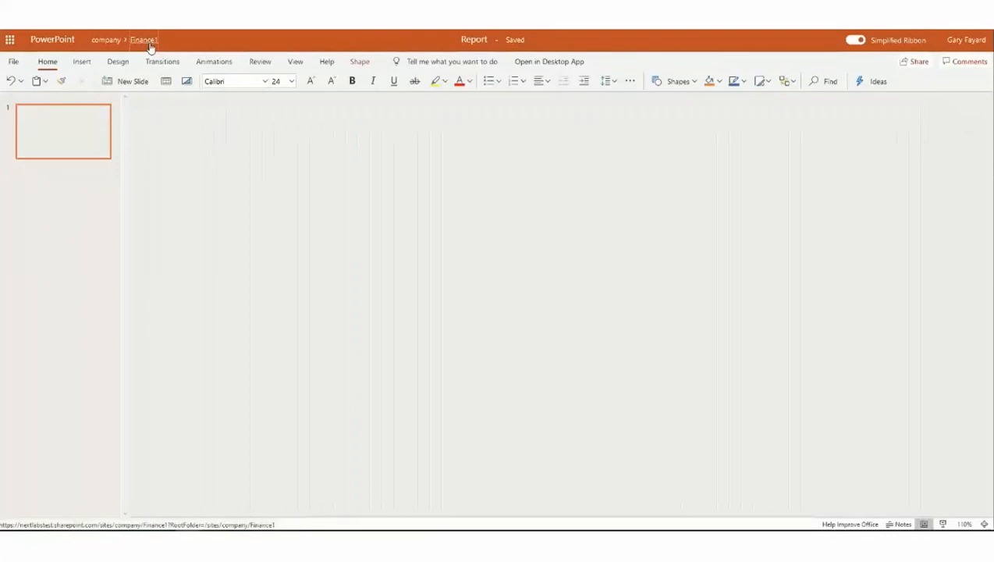
- Go to the company site home page and view the signed-in account's details
click(144, 40)
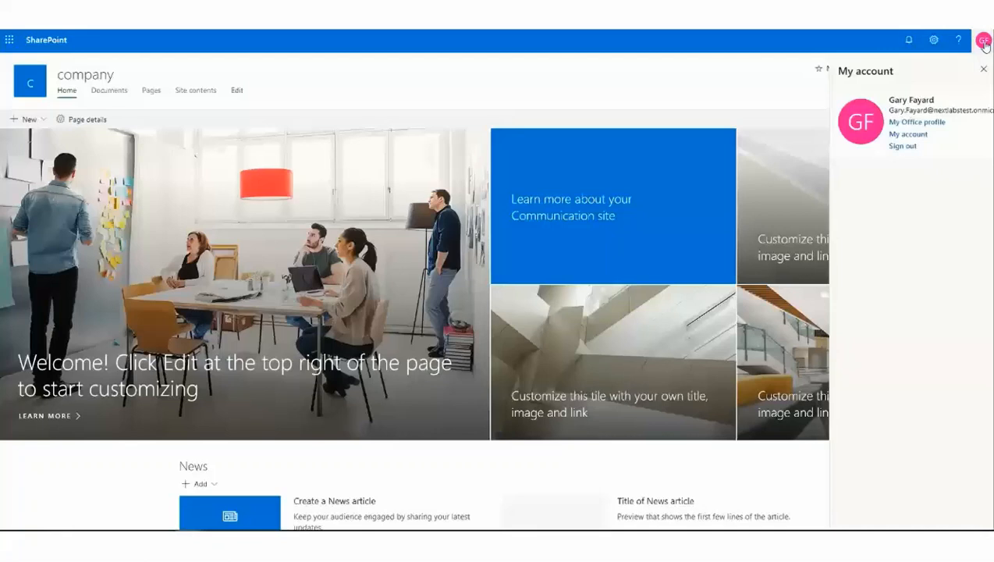
- Dismiss the account details and open the Finance library from Site contents to reach designV1.1
click(934, 40)
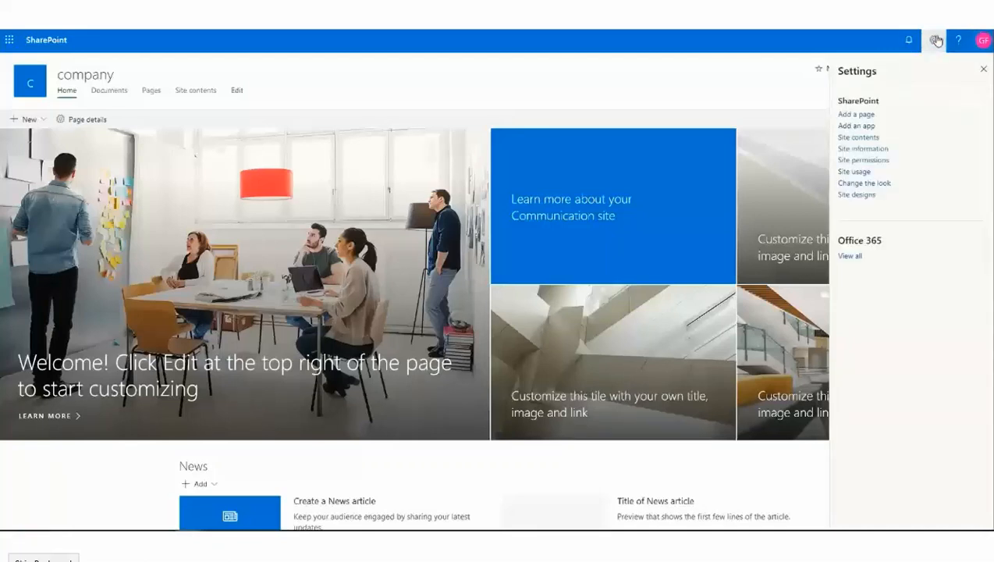
click(858, 136)
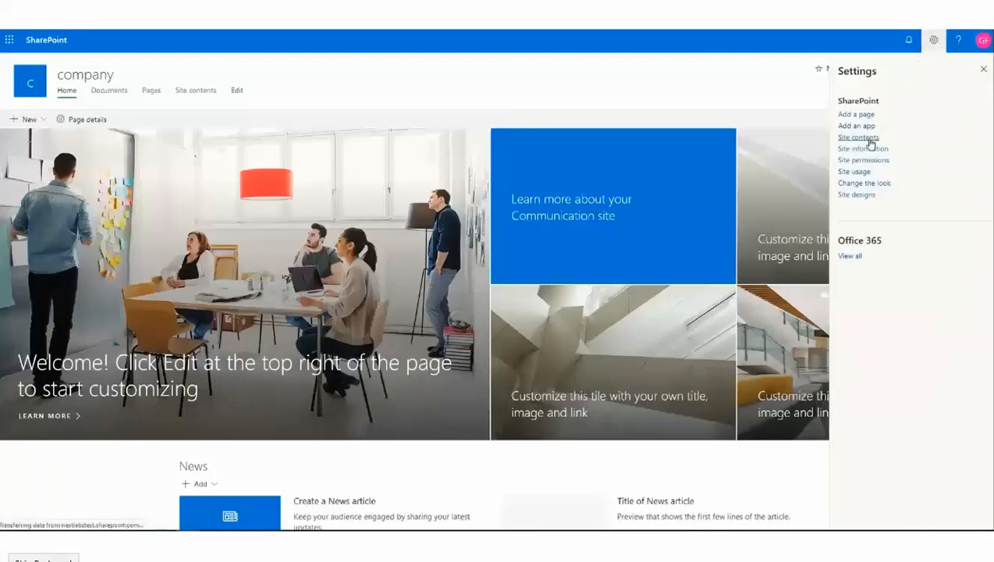
click(858, 136)
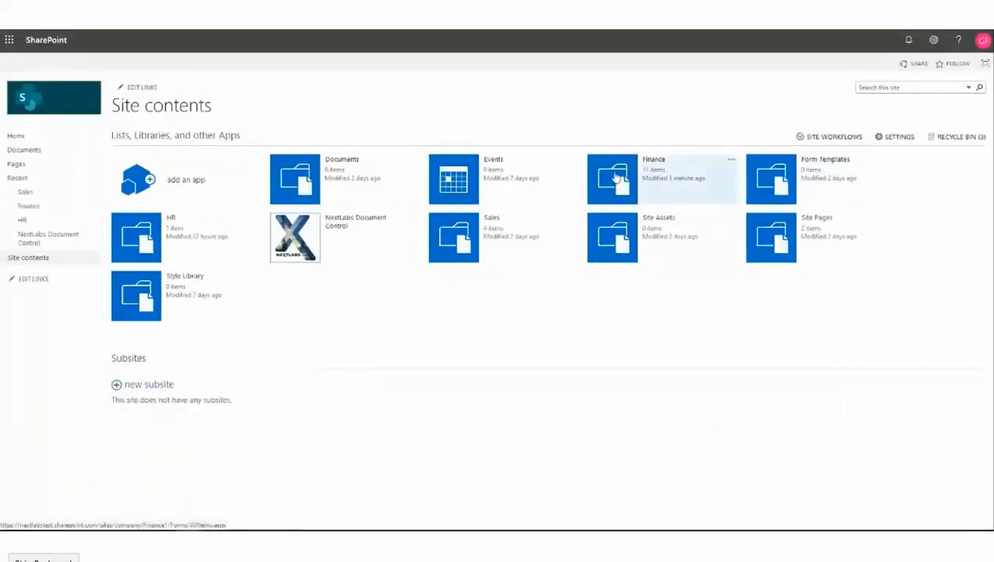
click(611, 179)
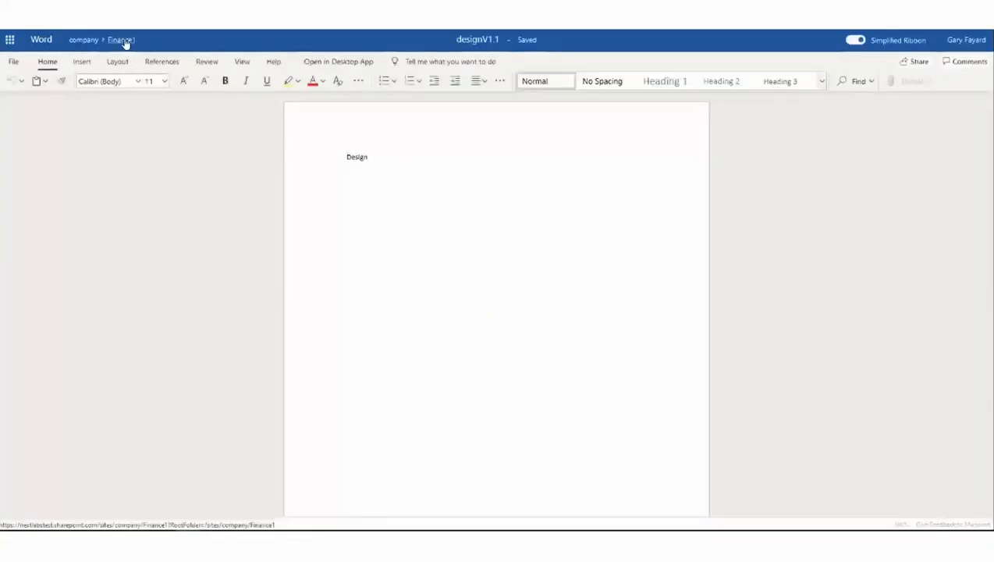
- Delete designV1.1 from the Finance1 library and confirm sending it to the Recycle Bin
click(121, 40)
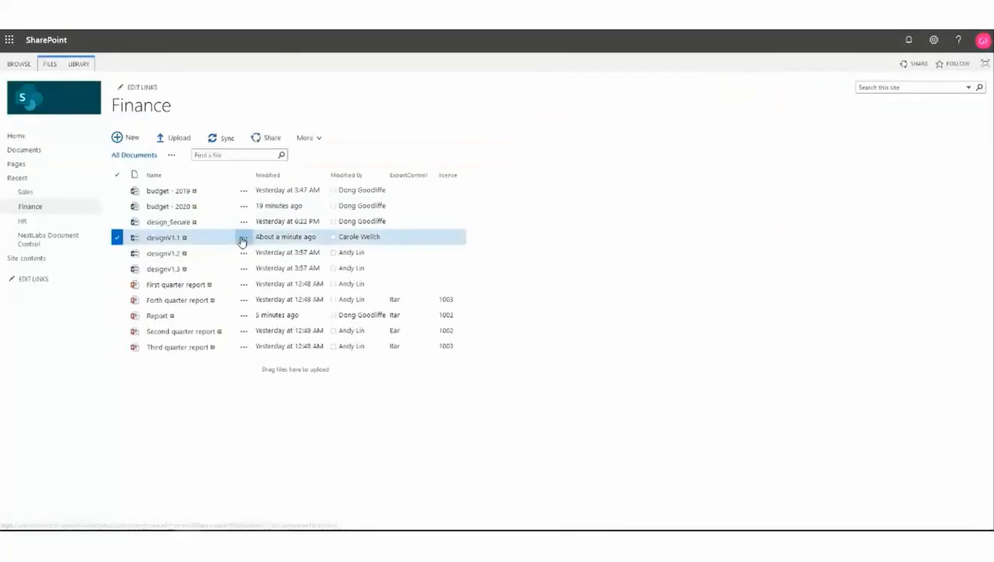
click(243, 237)
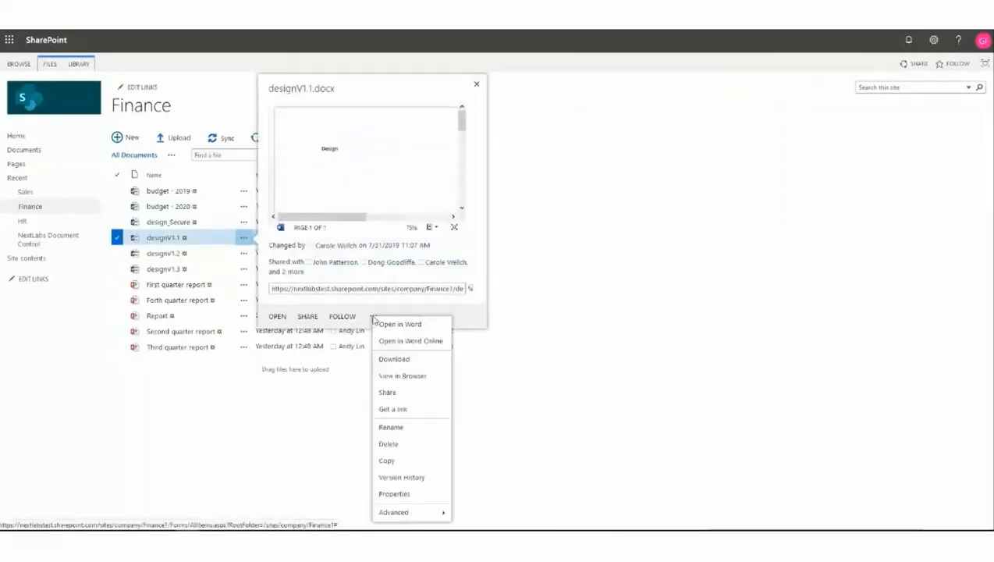
click(388, 443)
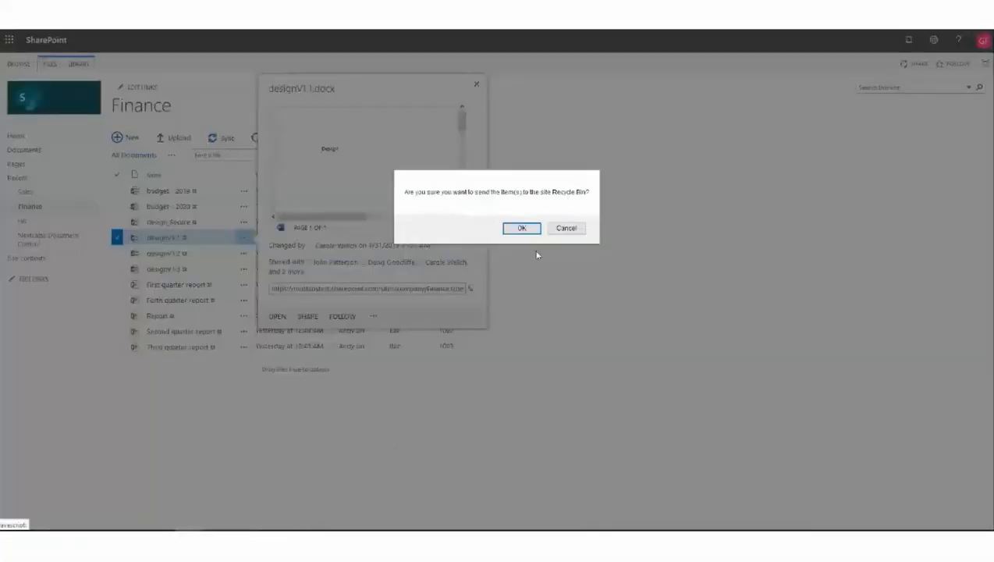
click(521, 227)
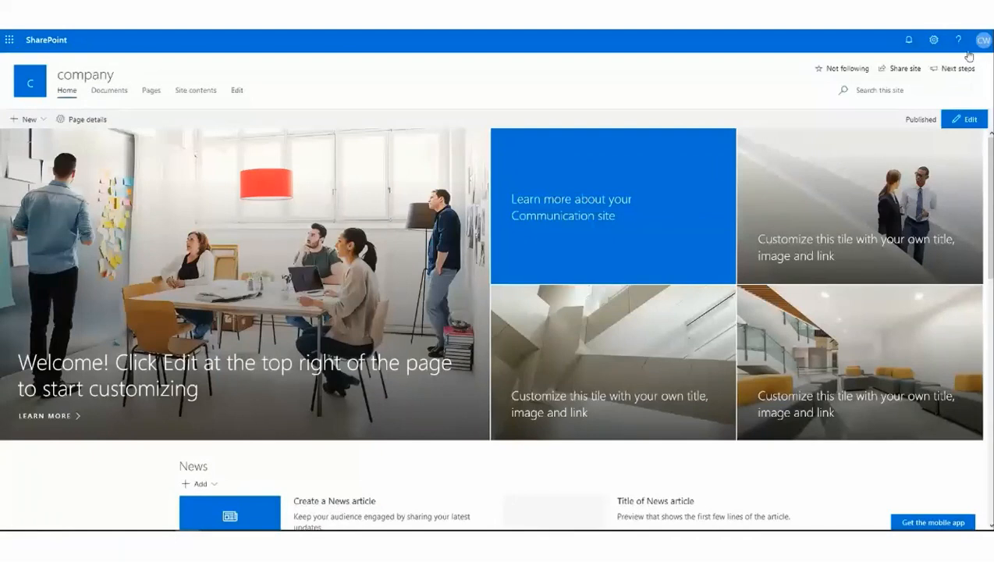
- Check the signed-in account, then open designV1.1 from the Finance library via Site contents
click(983, 40)
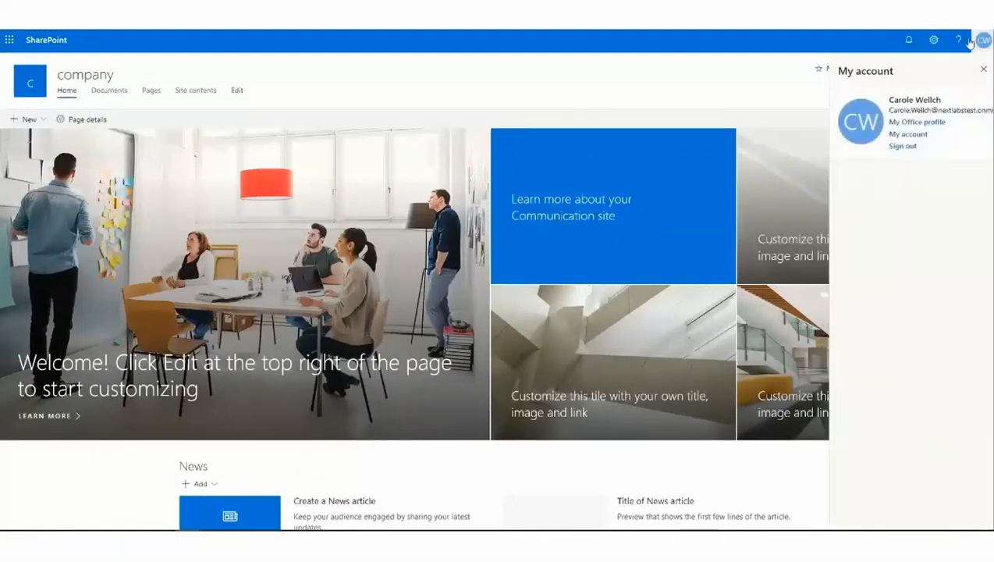
click(933, 39)
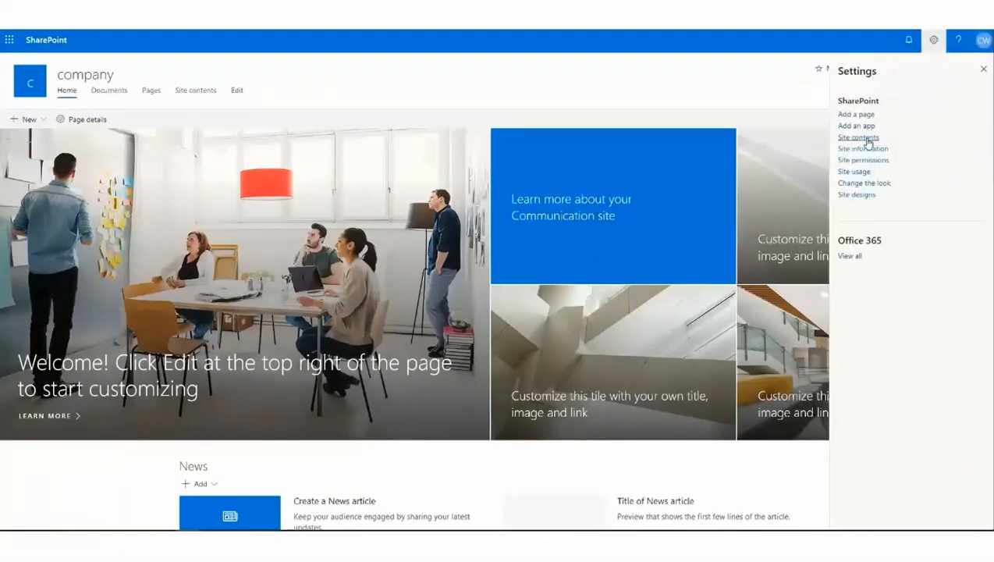
click(858, 137)
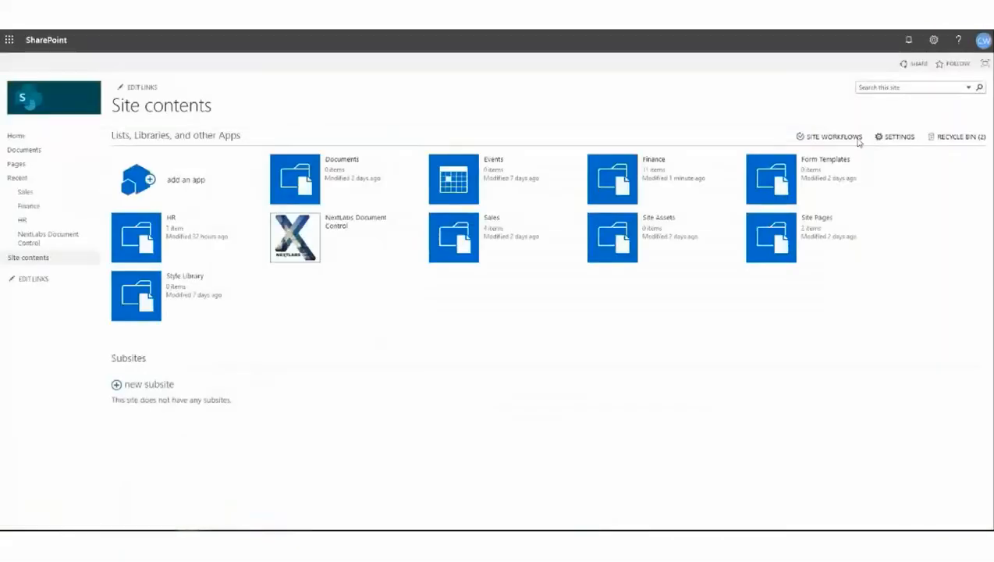
click(611, 178)
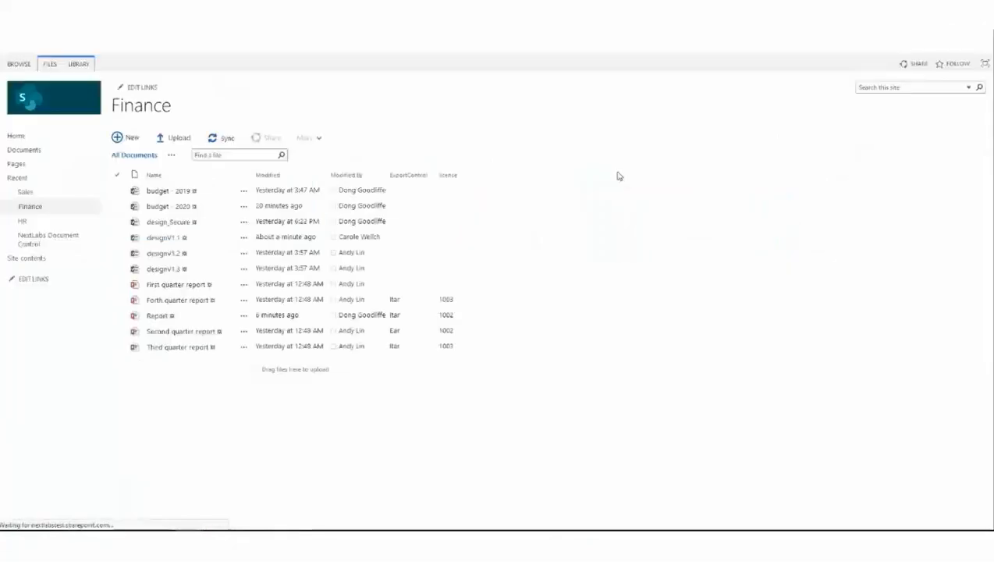
click(164, 237)
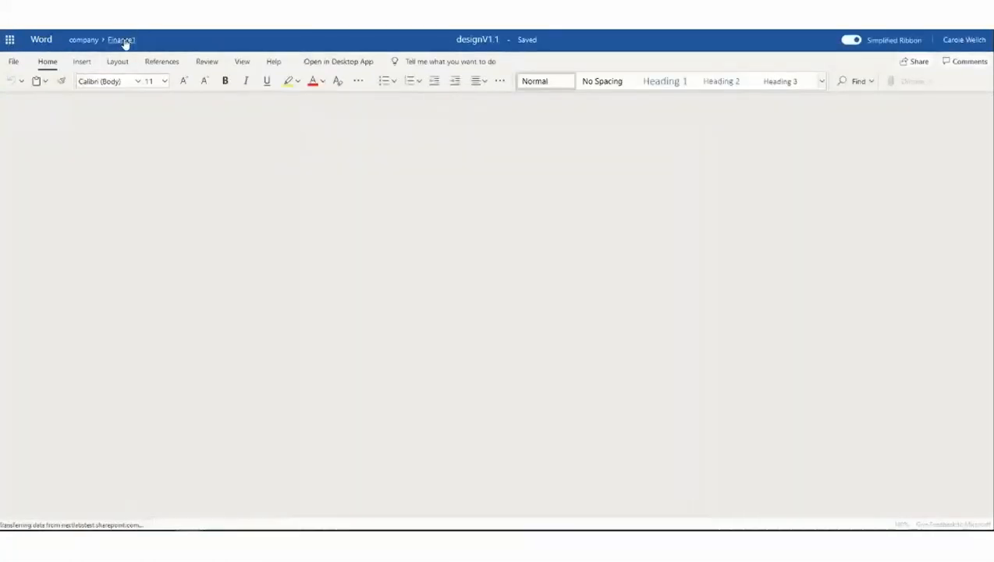
- Return to Finance1, delete designV1.1 and confirm, triggering the NextLabs policy-violation error
click(121, 40)
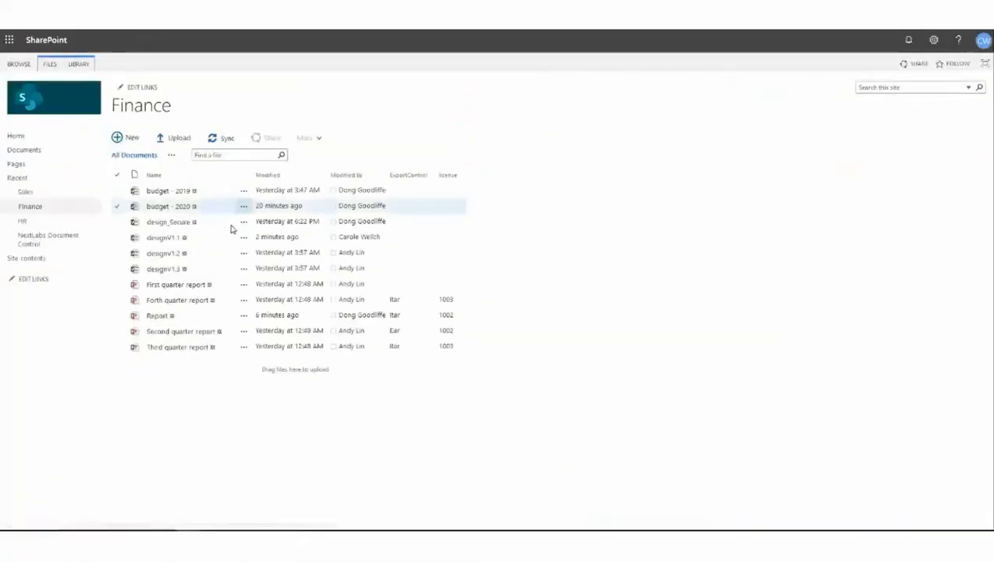
click(164, 237)
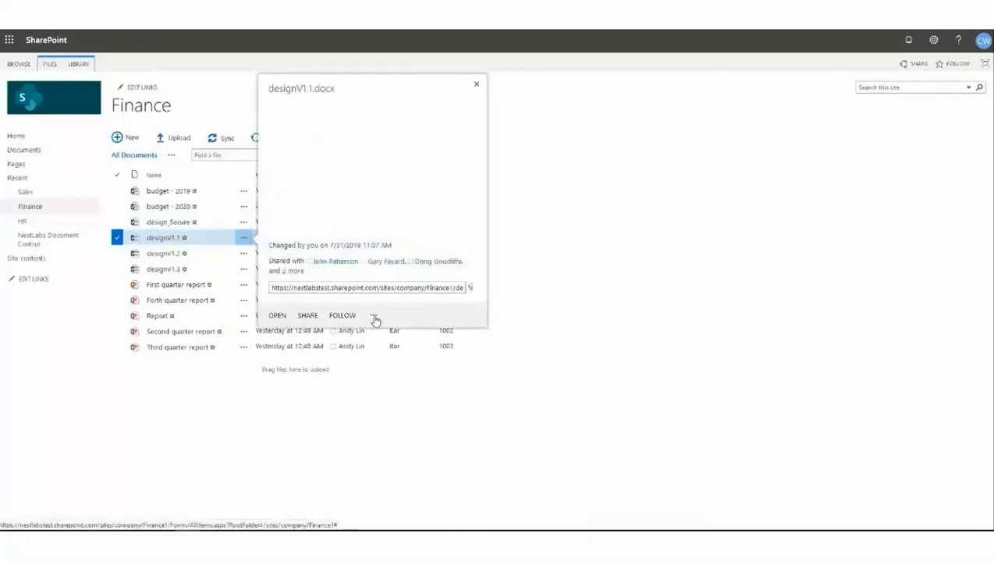
click(373, 315)
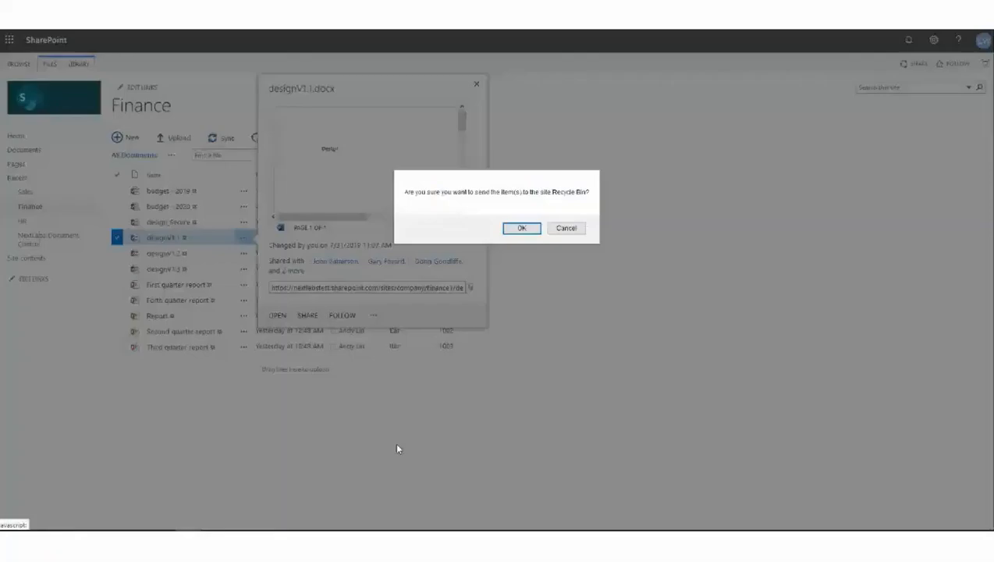
click(521, 227)
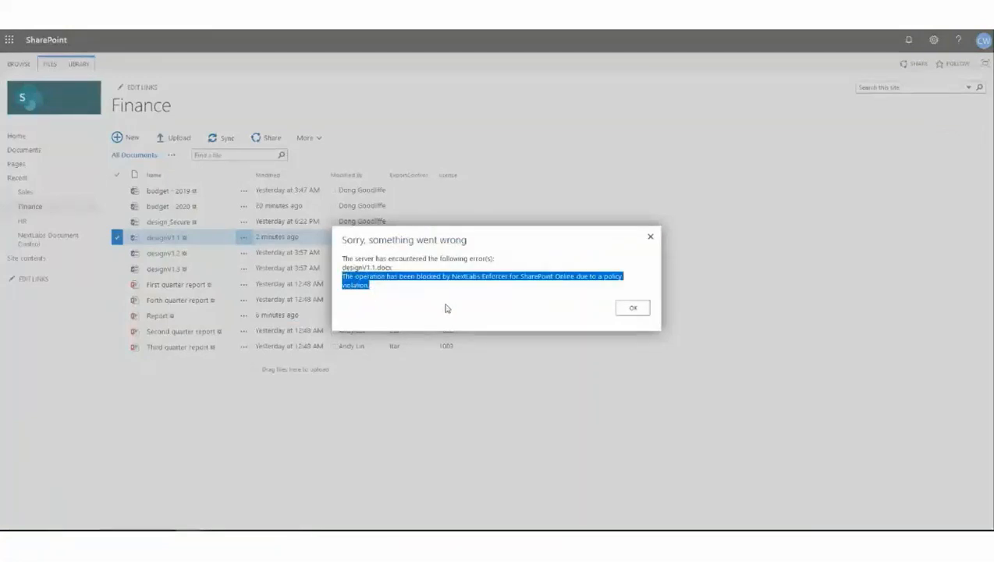
mouse_move(523, 320)
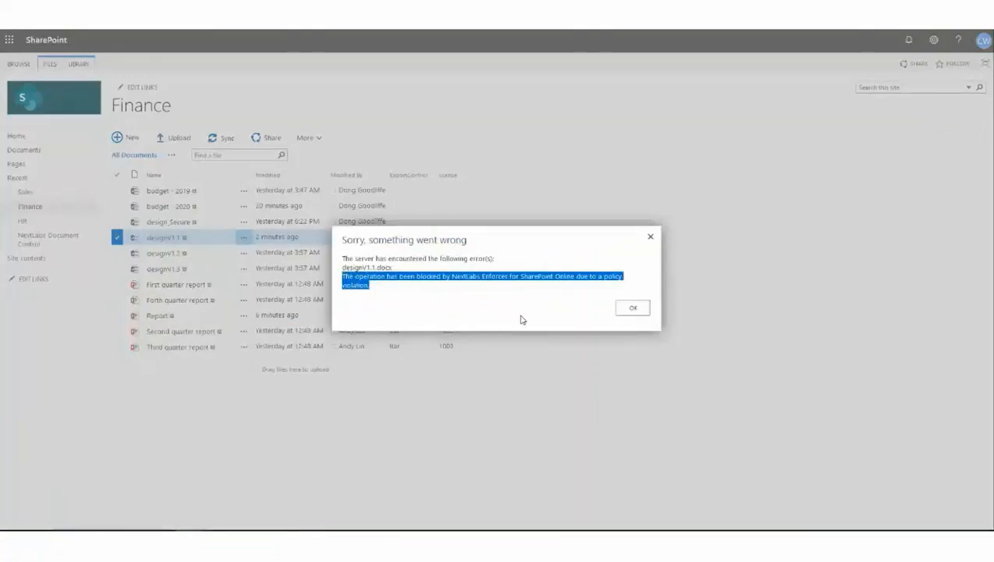